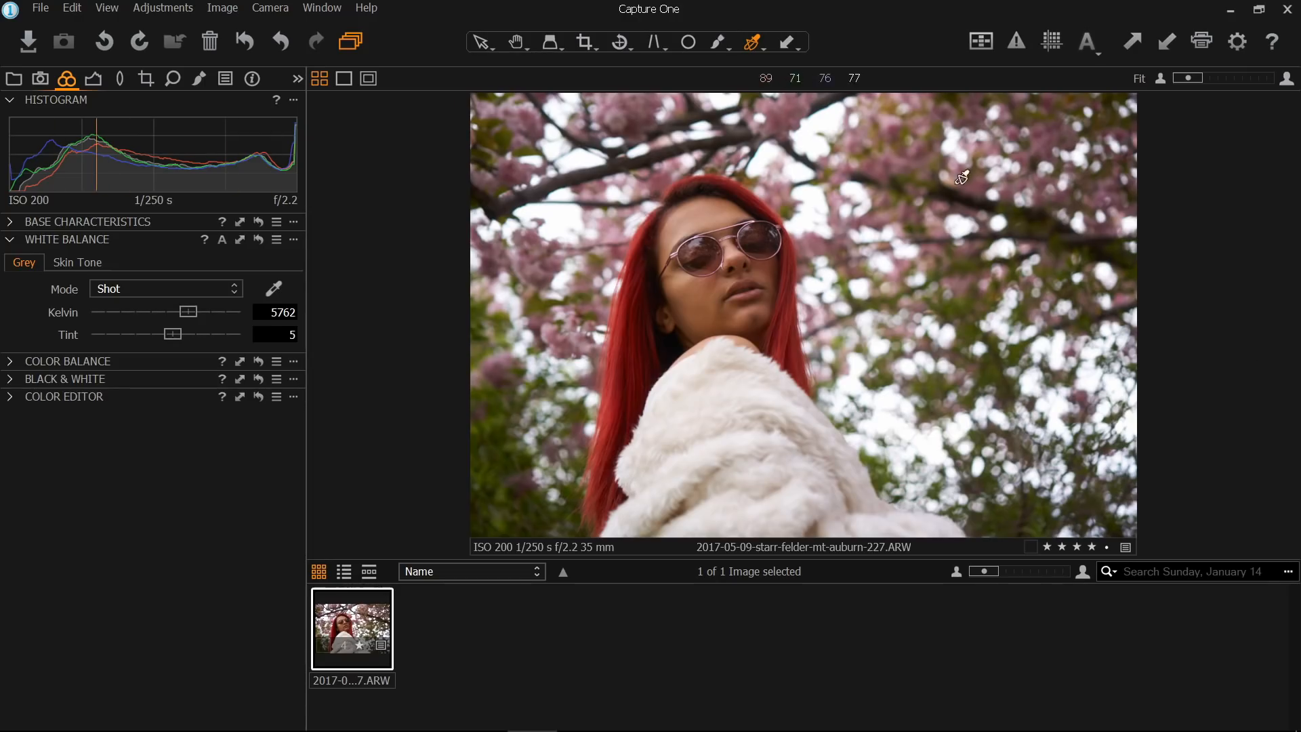
mouse_move(1234, 337)
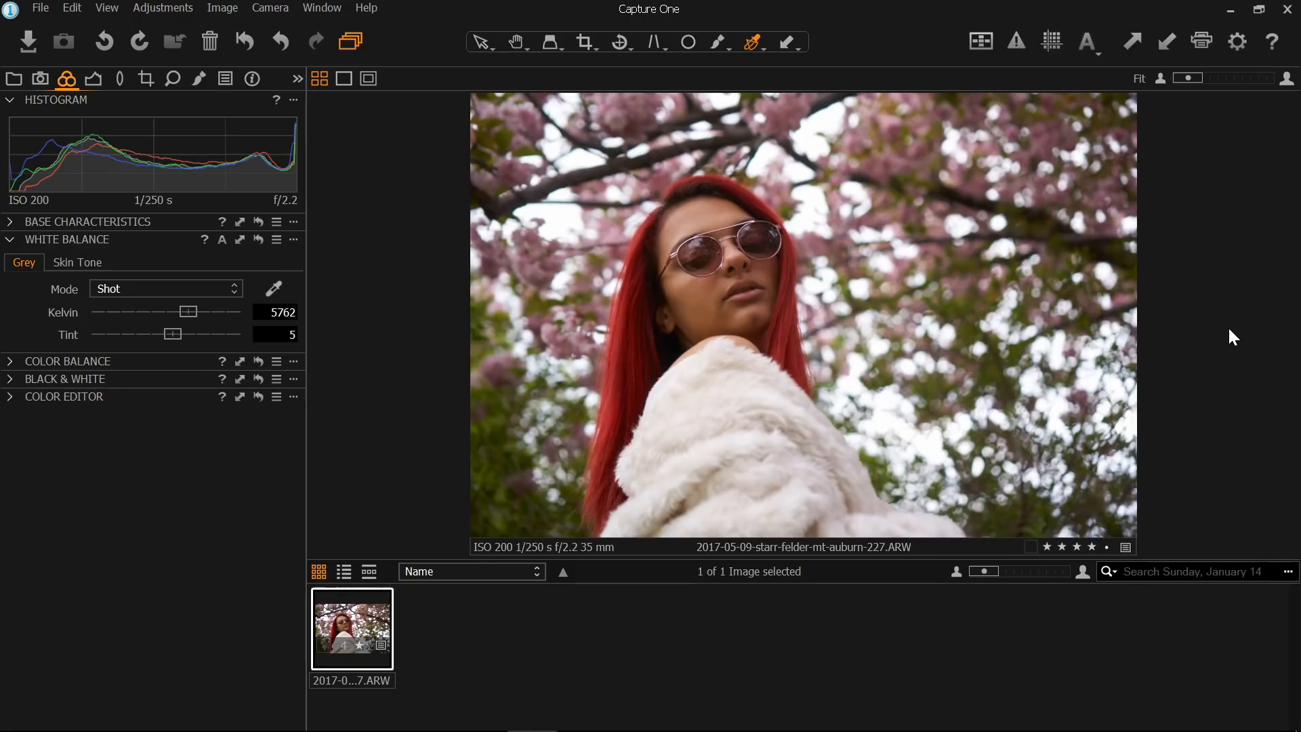
mouse_move(953, 93)
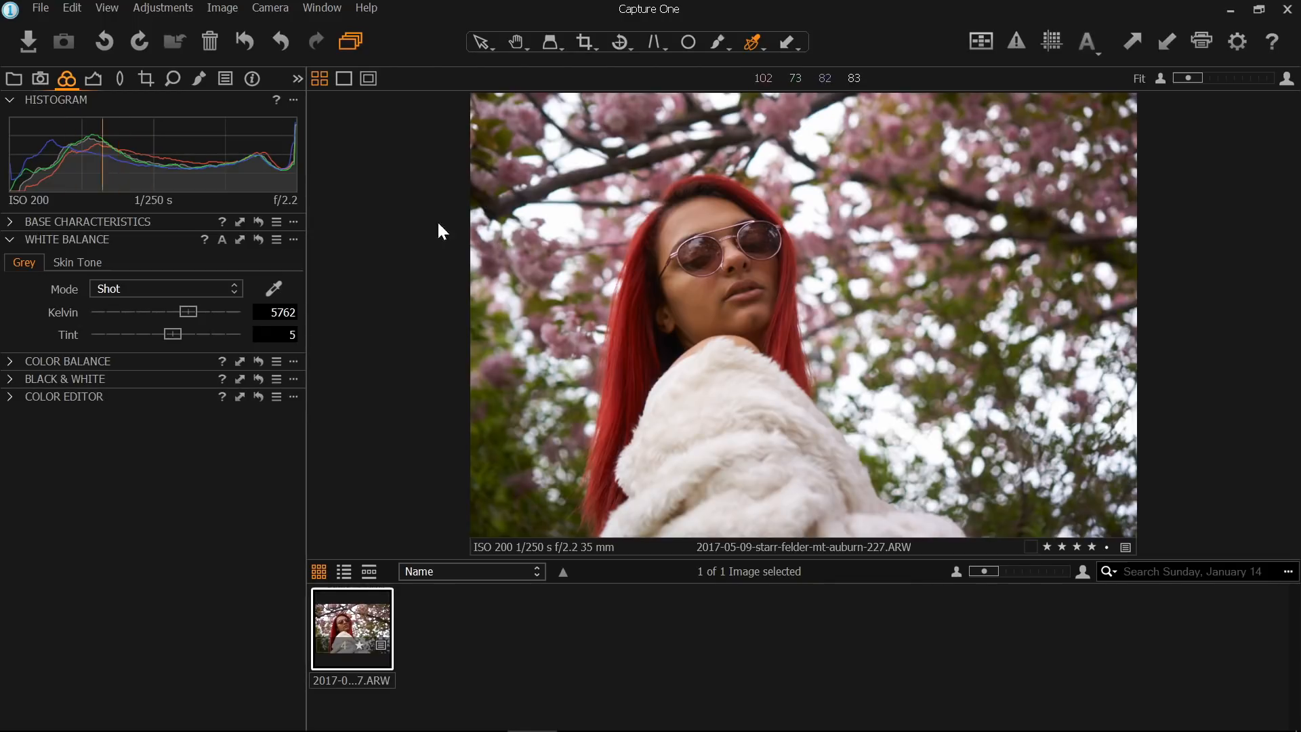
- Show the list of user film styles in the Styles & Presets tool
left_click(226, 78)
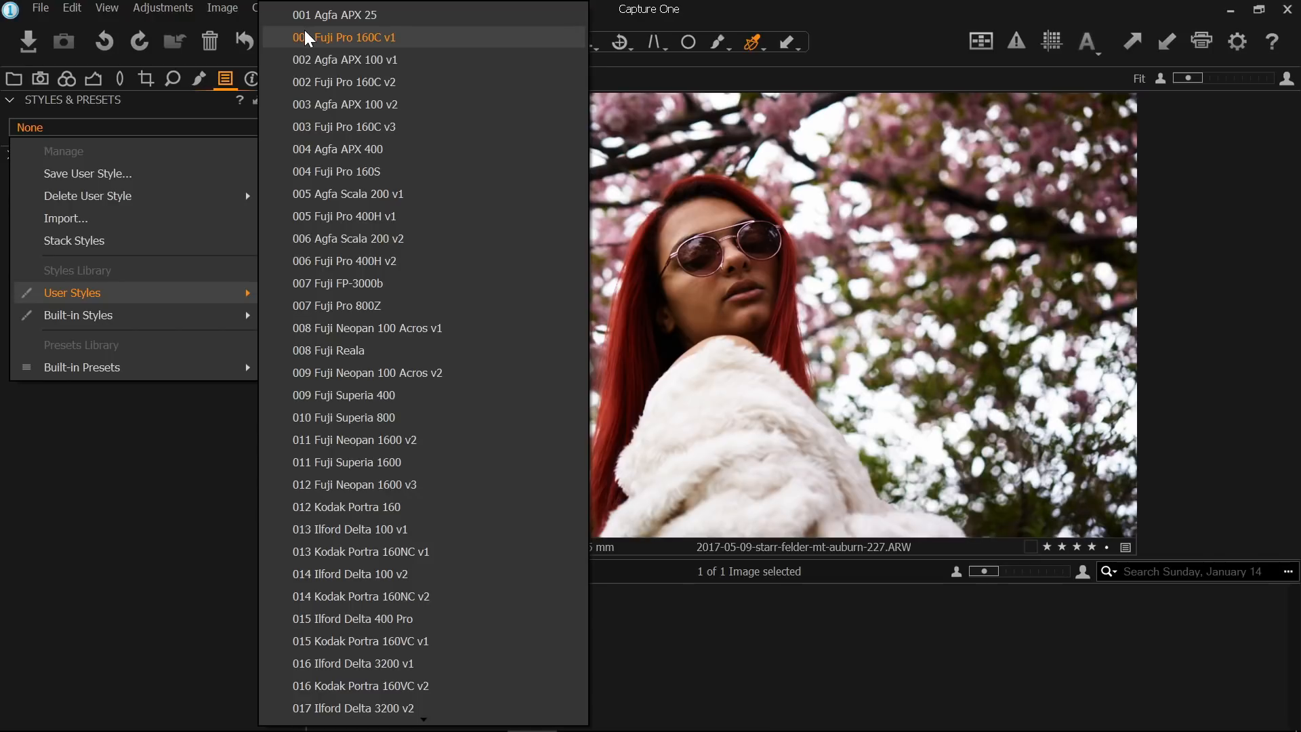
- Preview the Fuji user styles and apply 001 Fuji Pro 160C v1
left_click(345, 105)
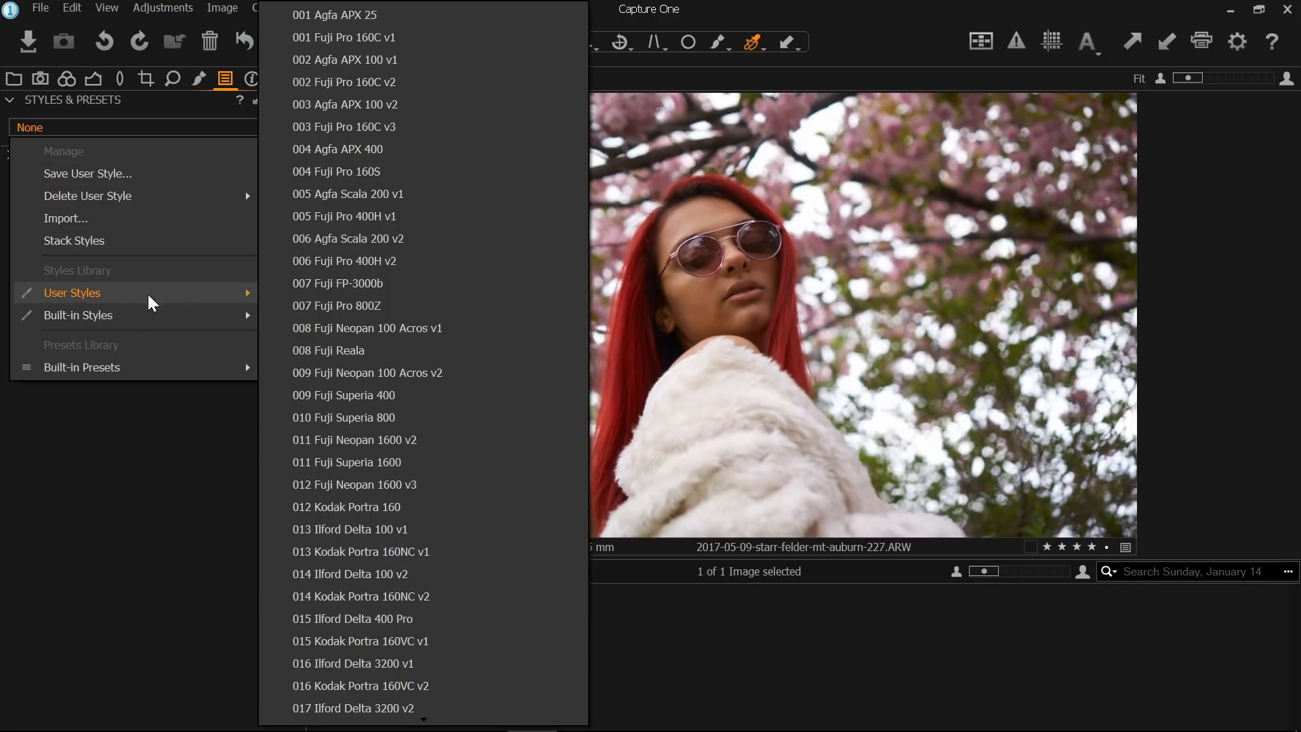
mouse_move(207, 299)
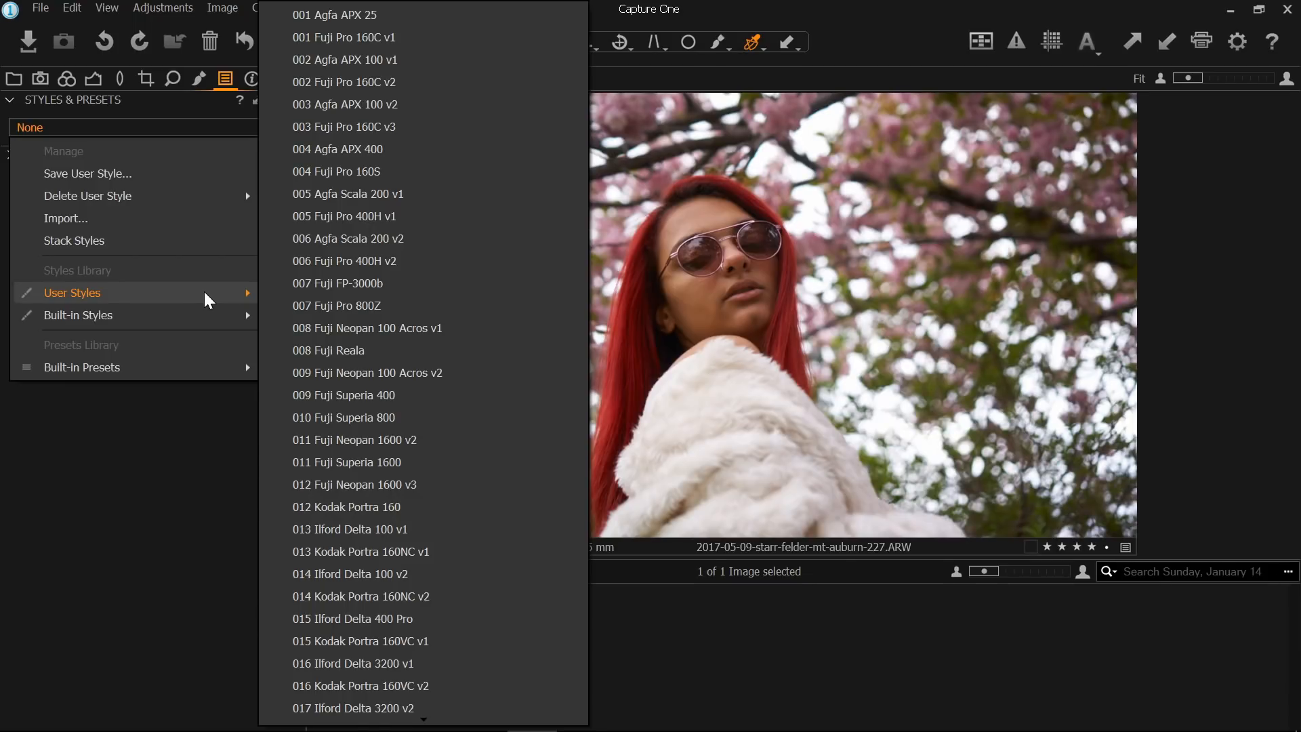
left_click(343, 37)
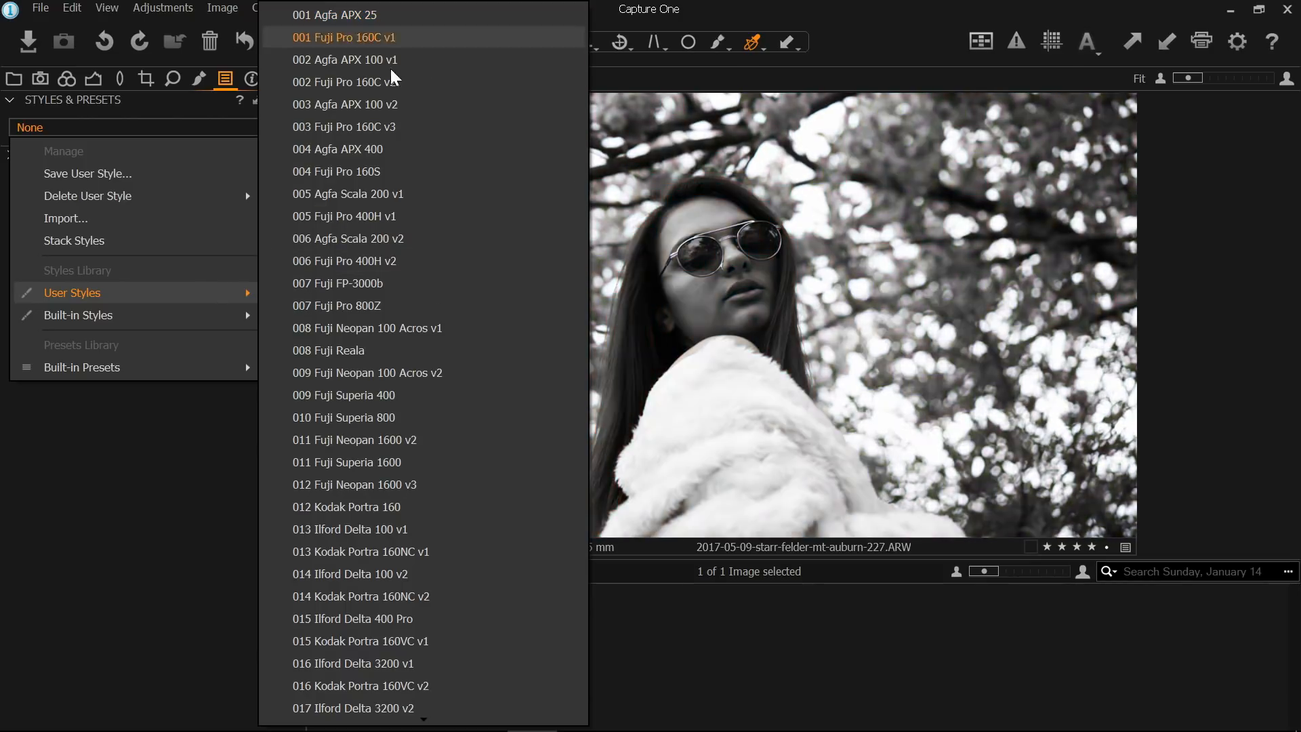
mouse_move(343, 104)
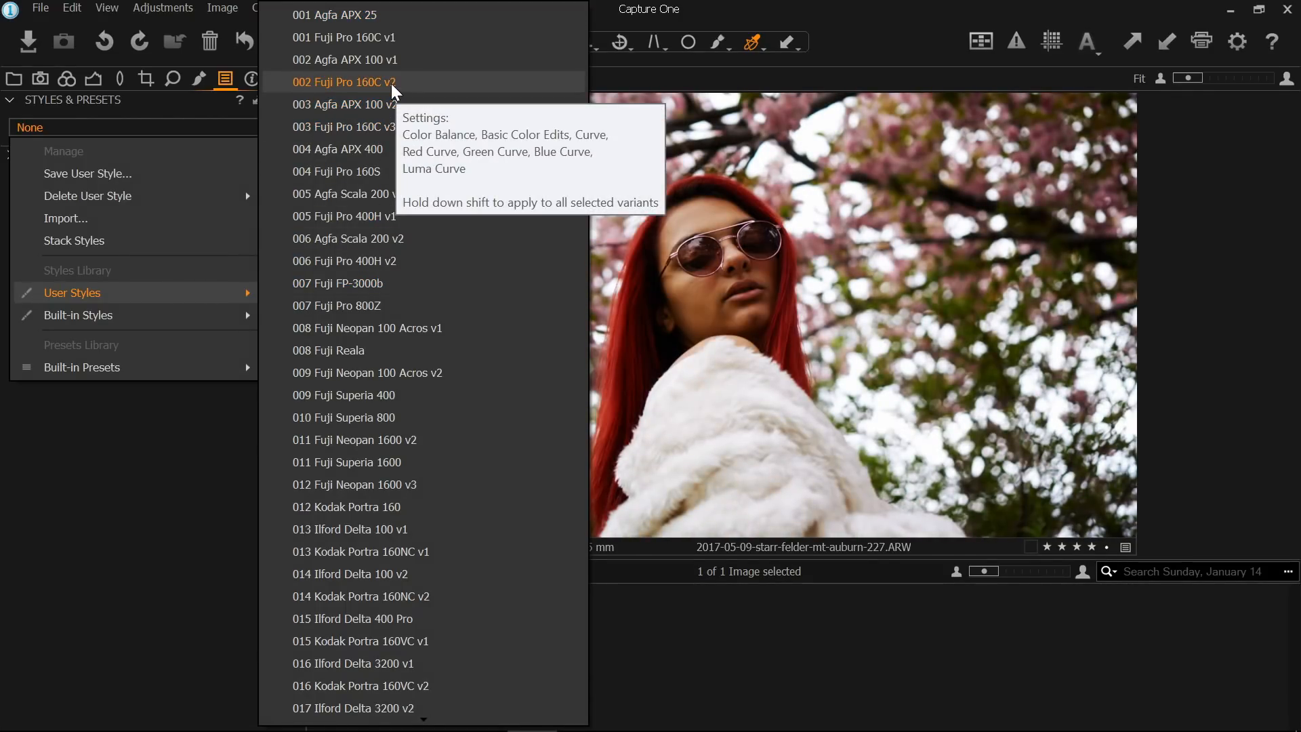
mouse_move(342, 37)
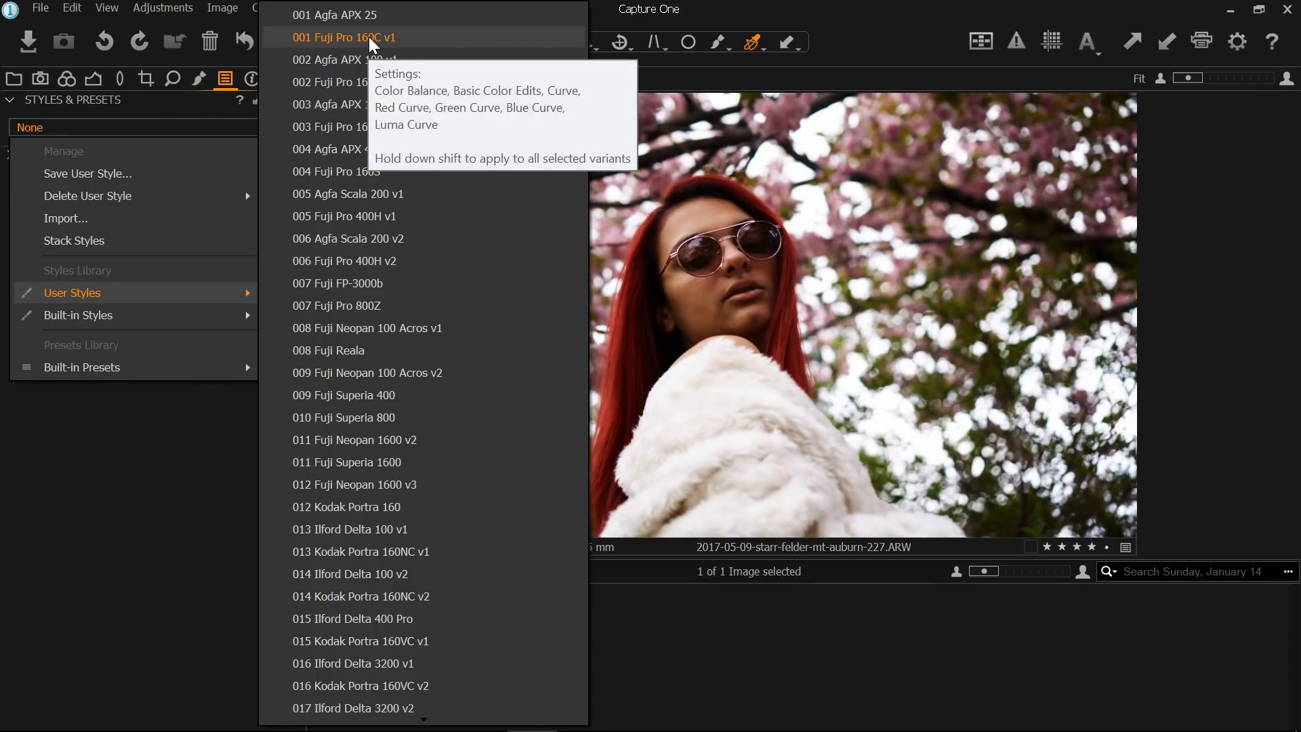
left_click(344, 38)
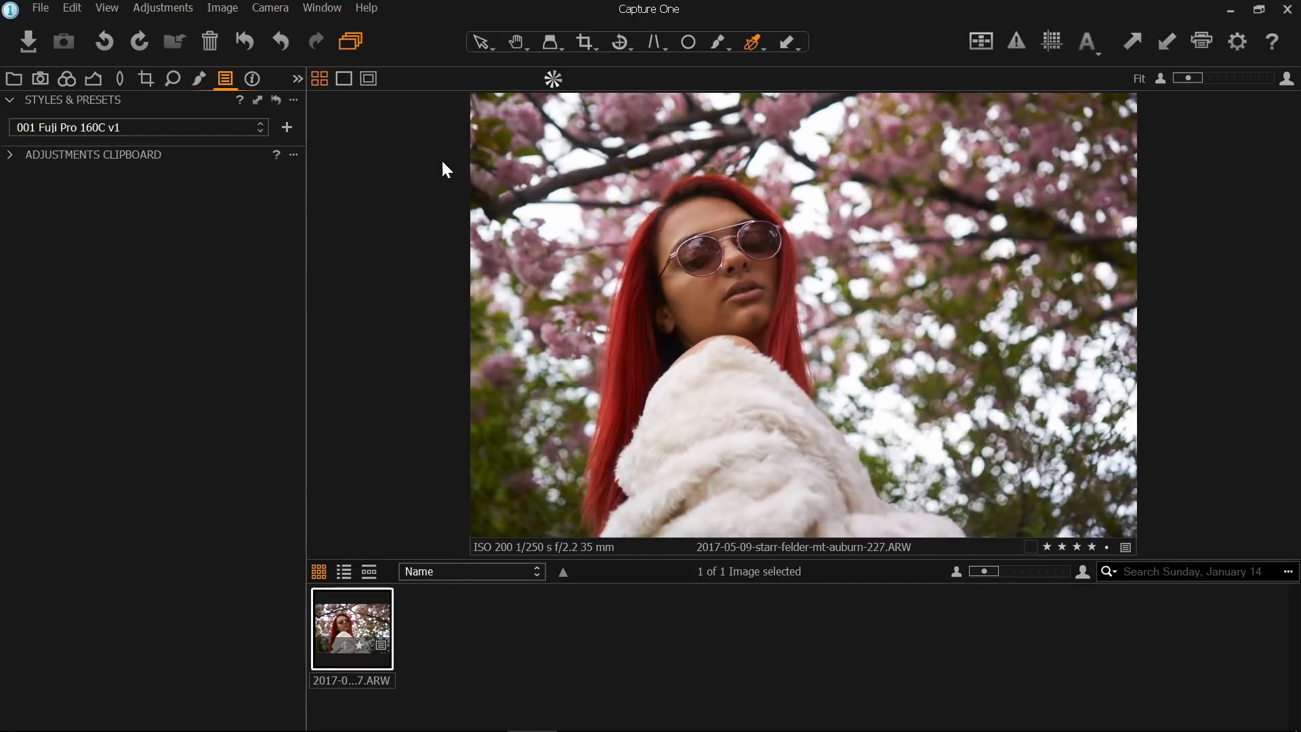
mouse_move(93, 79)
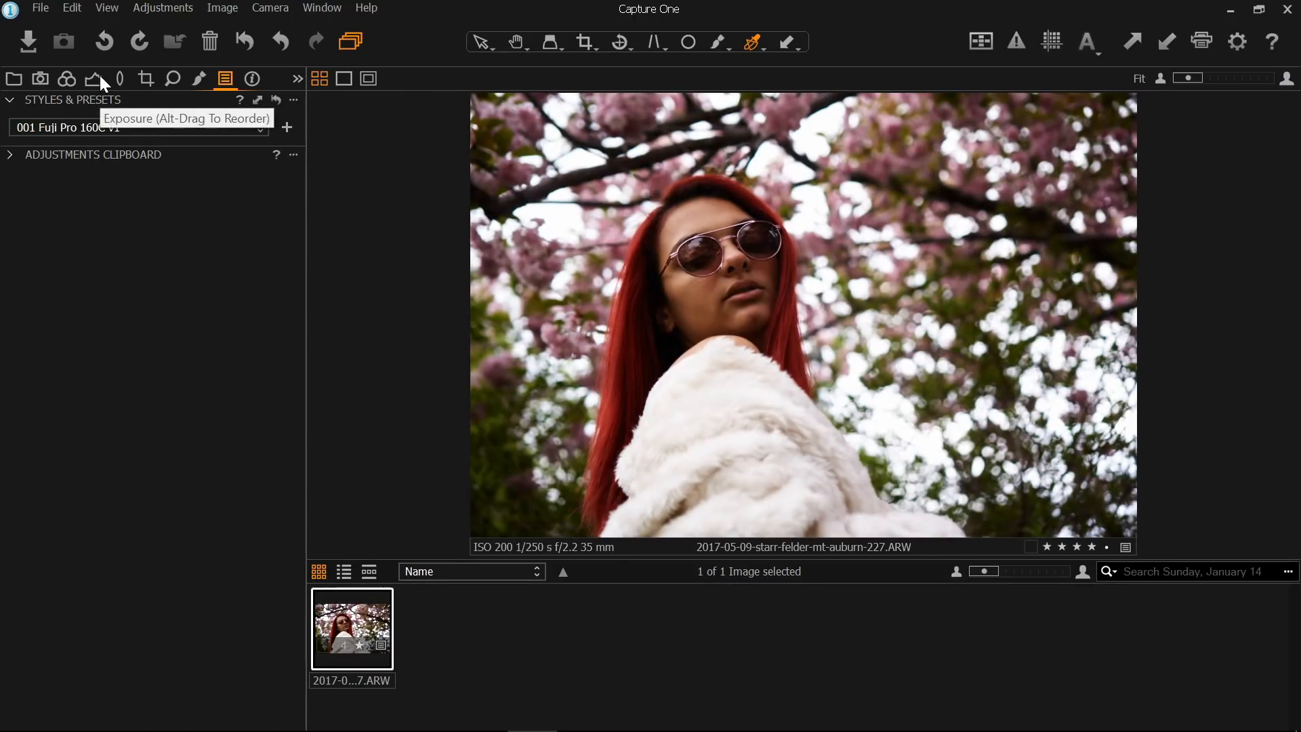
- Raise exposure to 0.29 and highlight recovery to 13
left_click(93, 78)
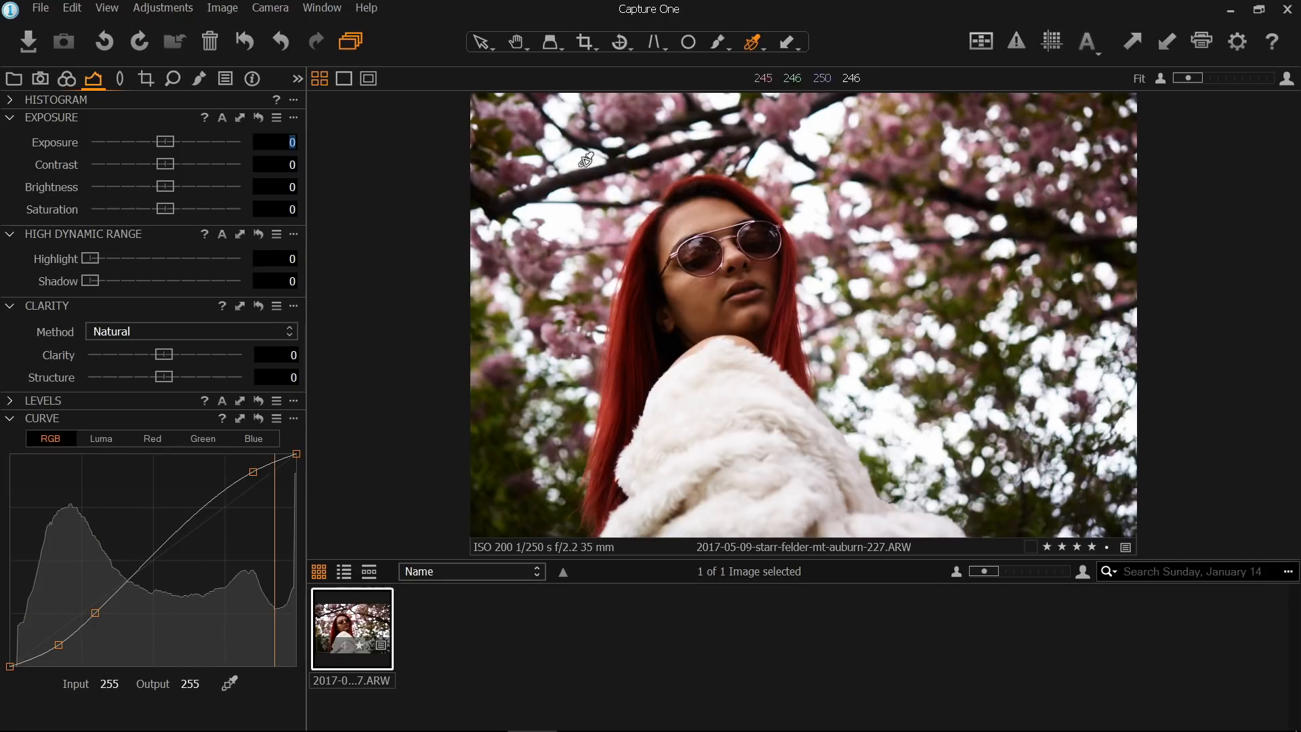
mouse_move(759, 405)
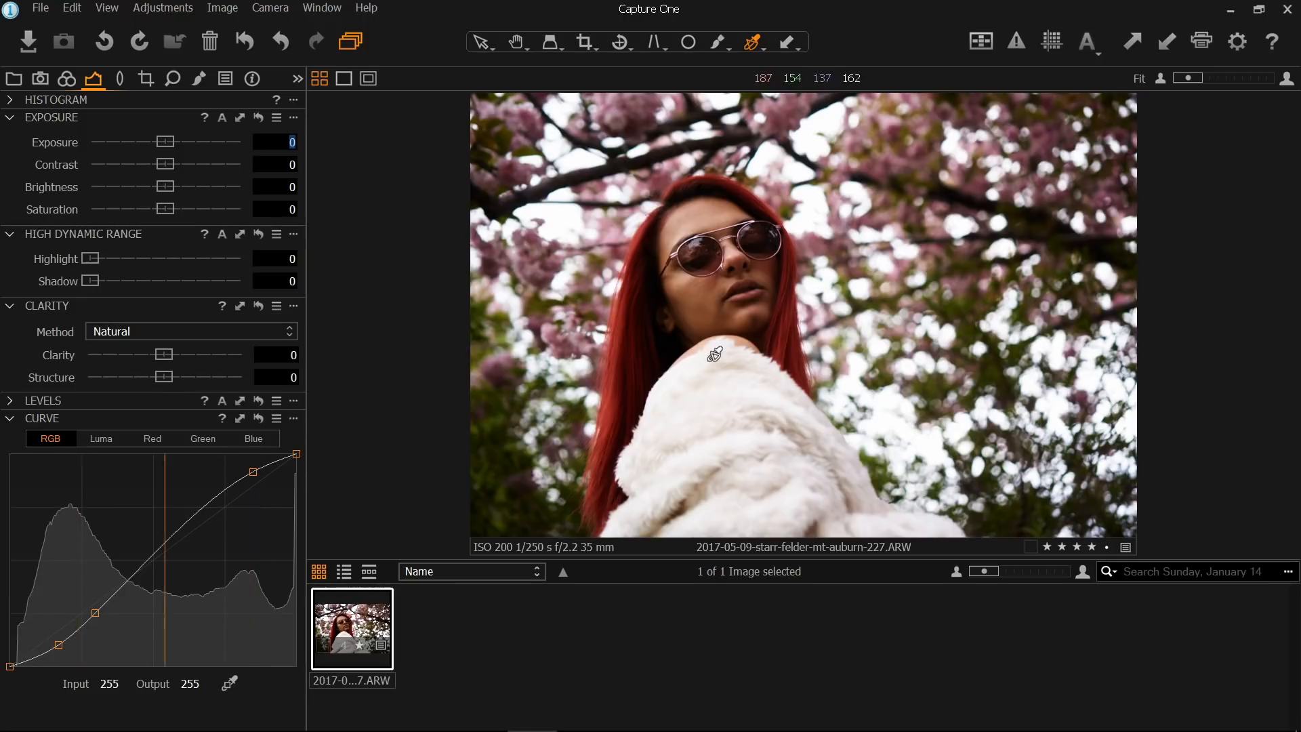
mouse_move(154, 423)
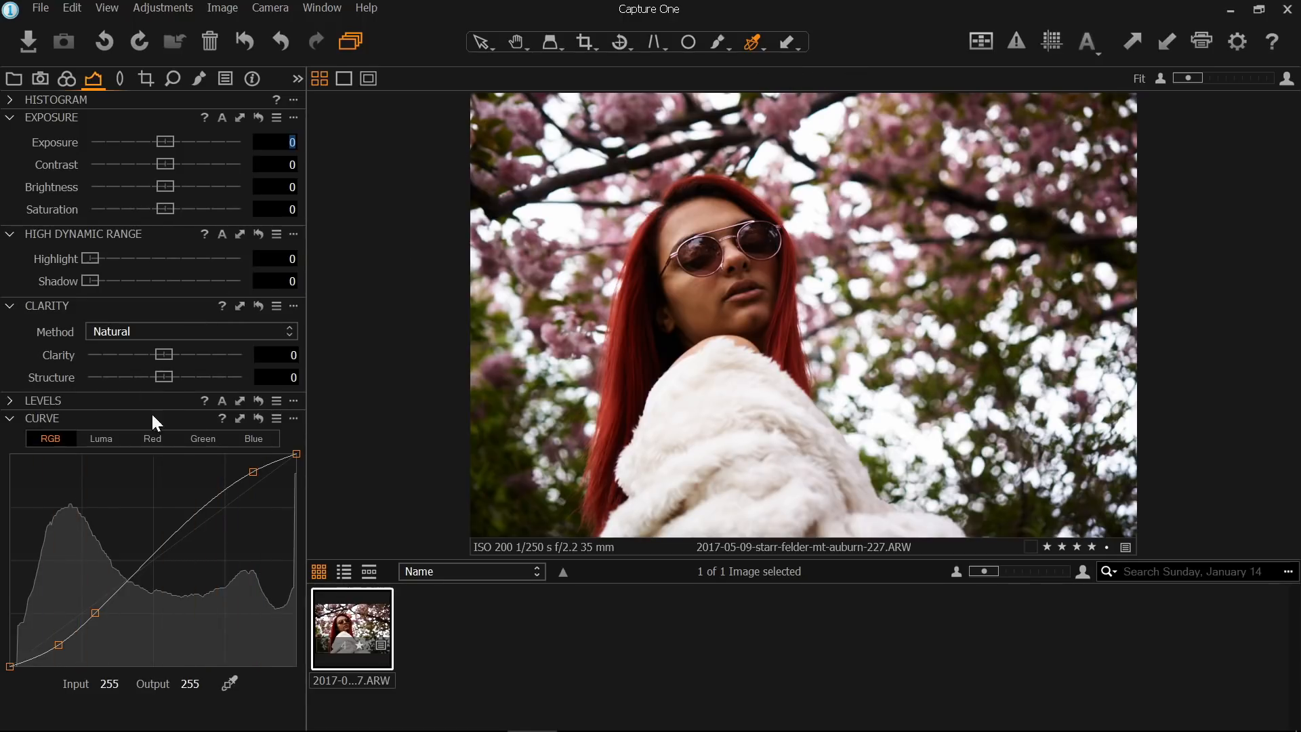
mouse_move(200, 192)
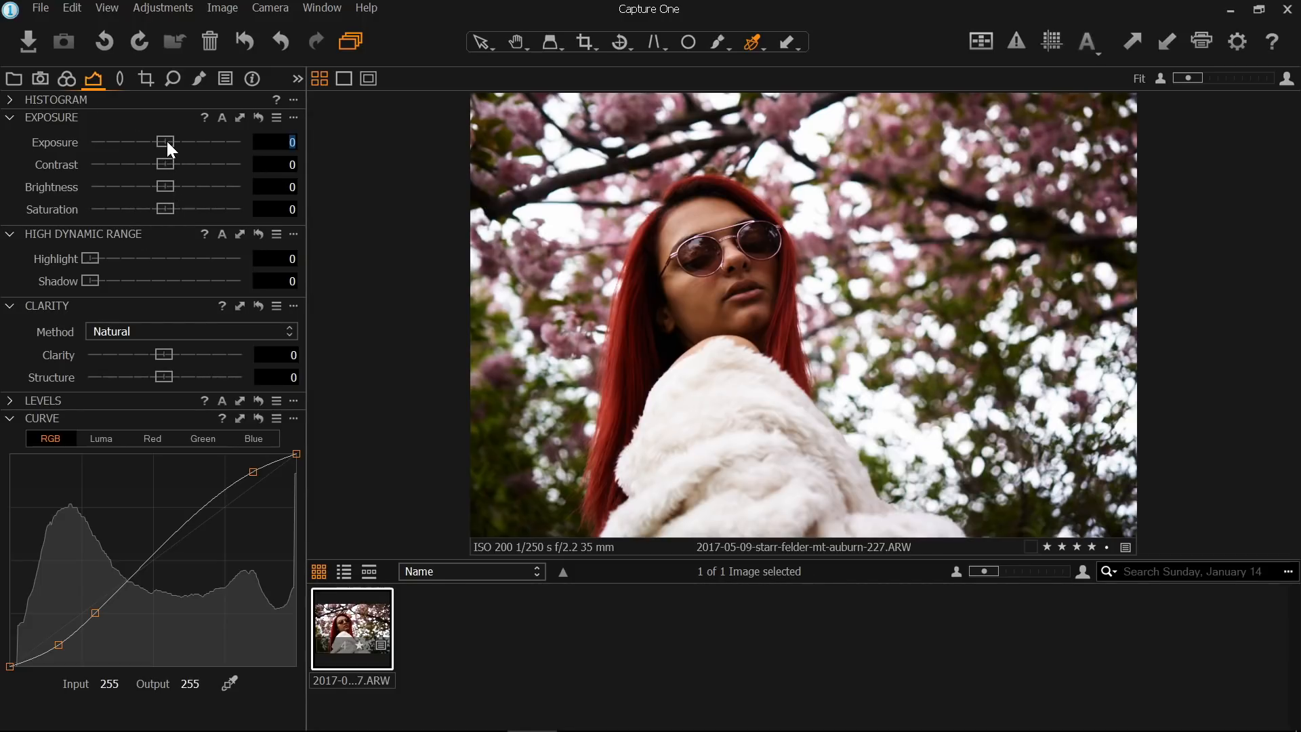
left_click_drag(162, 142, 170, 142)
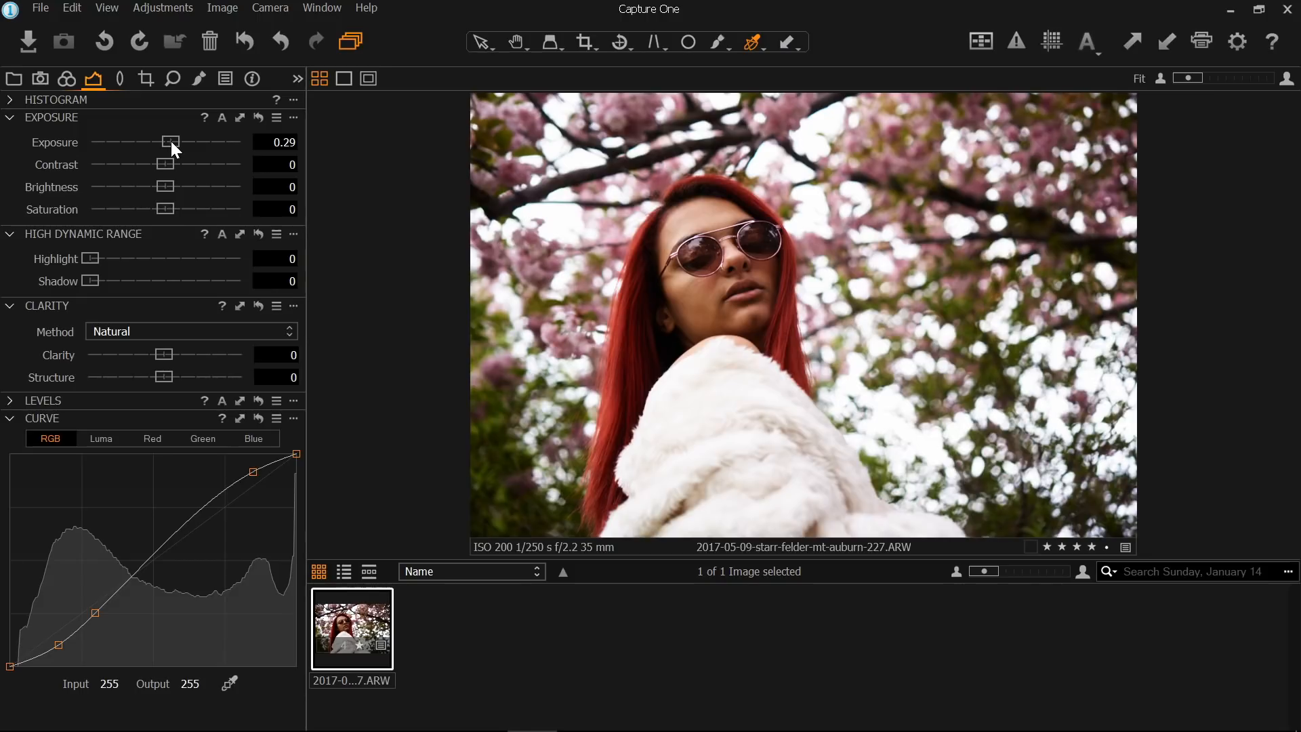
mouse_move(165, 193)
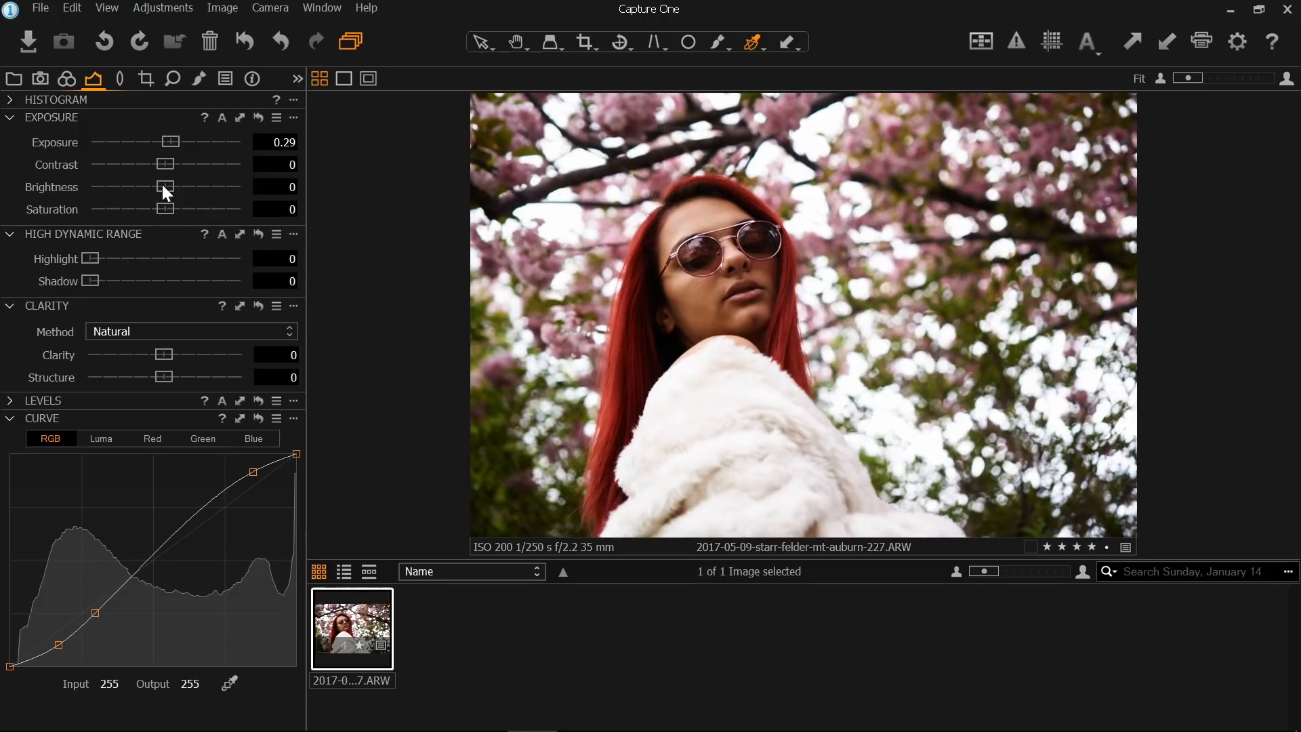
mouse_move(95, 264)
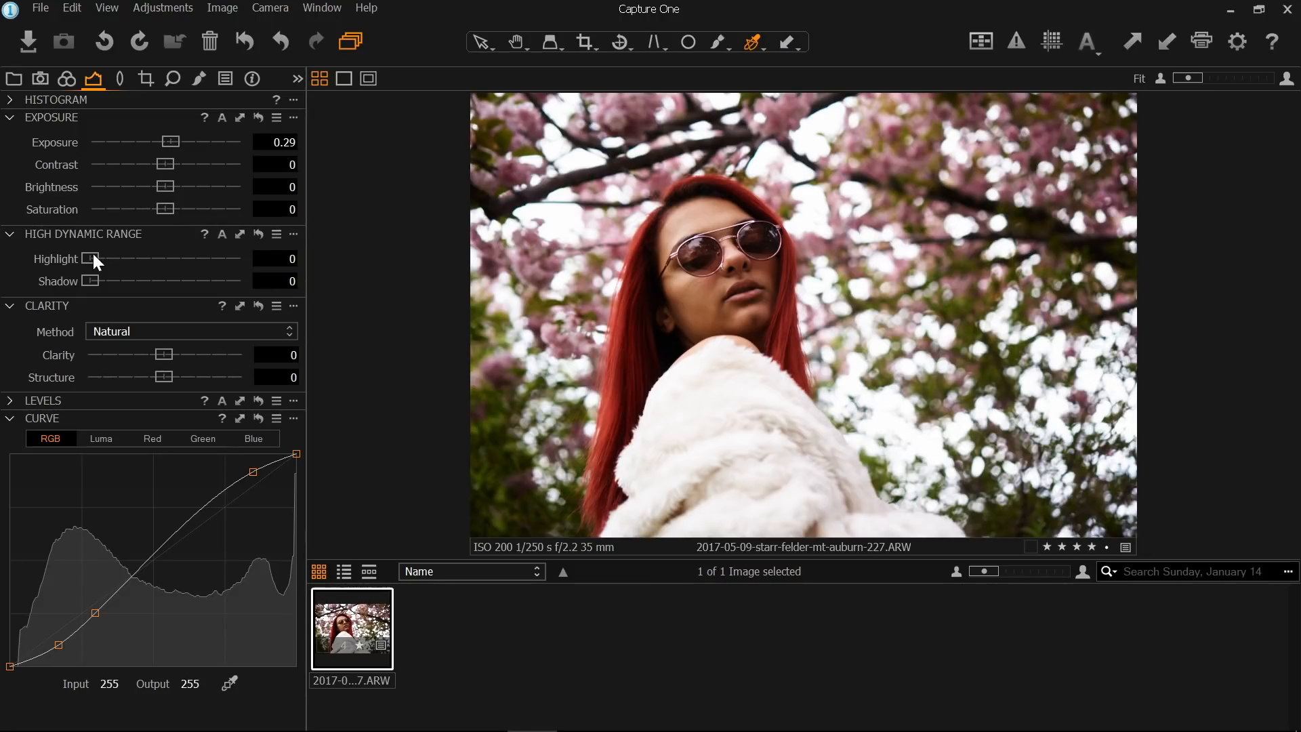
left_click_drag(95, 258, 104, 258)
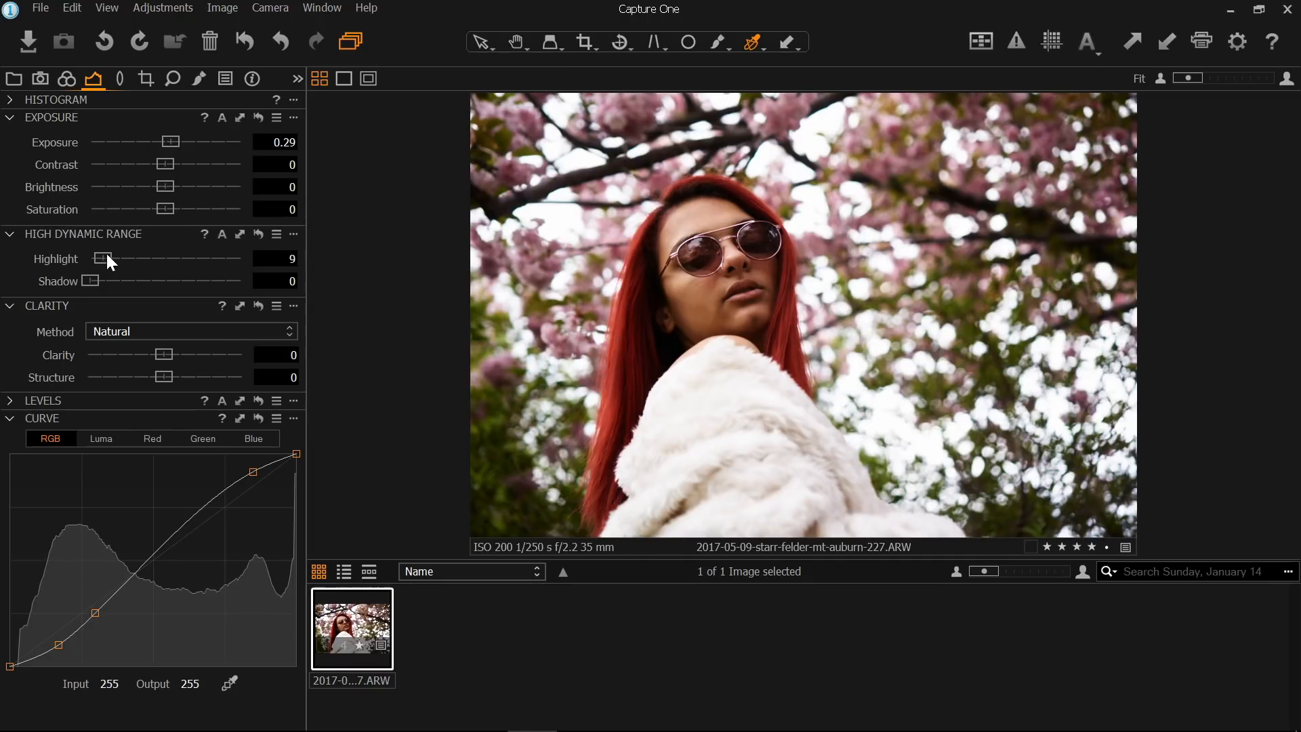
left_click_drag(87, 258, 106, 259)
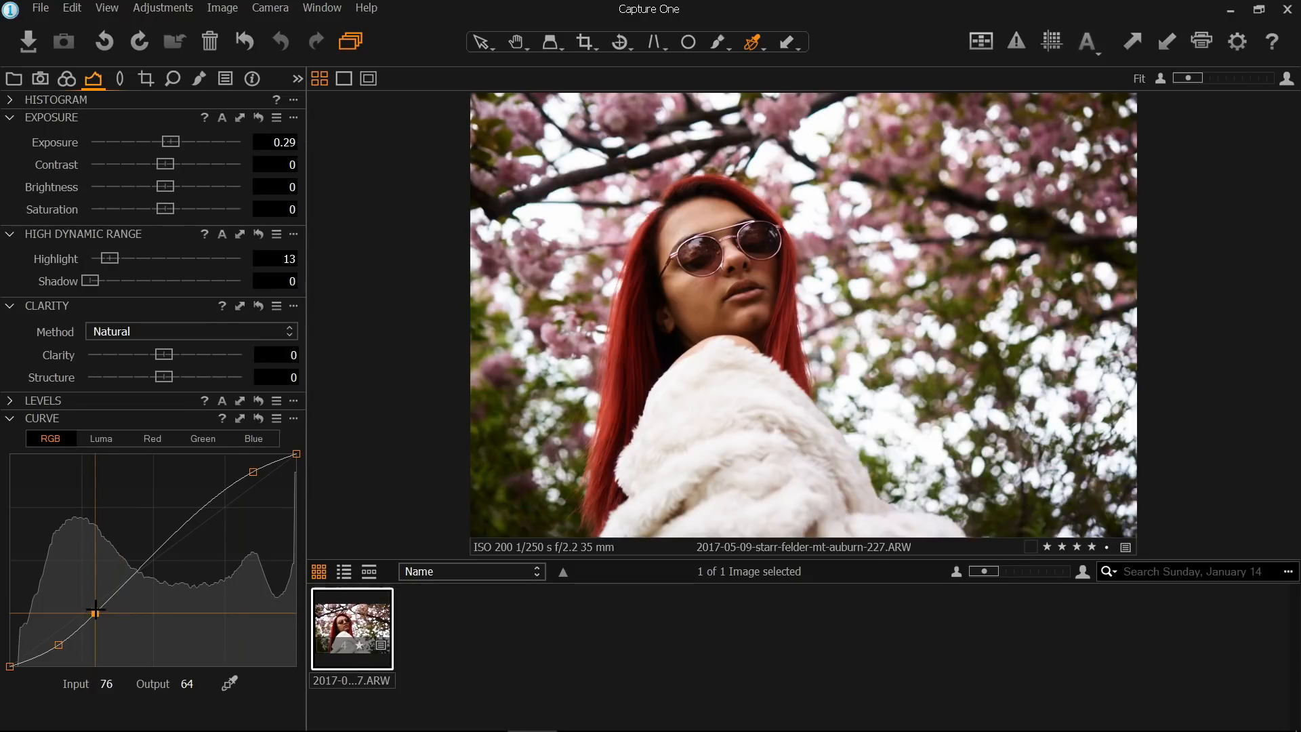
- Nudge the lower RGB tone-curve point to deepen the shadows
left_click_drag(94, 613, 96, 608)
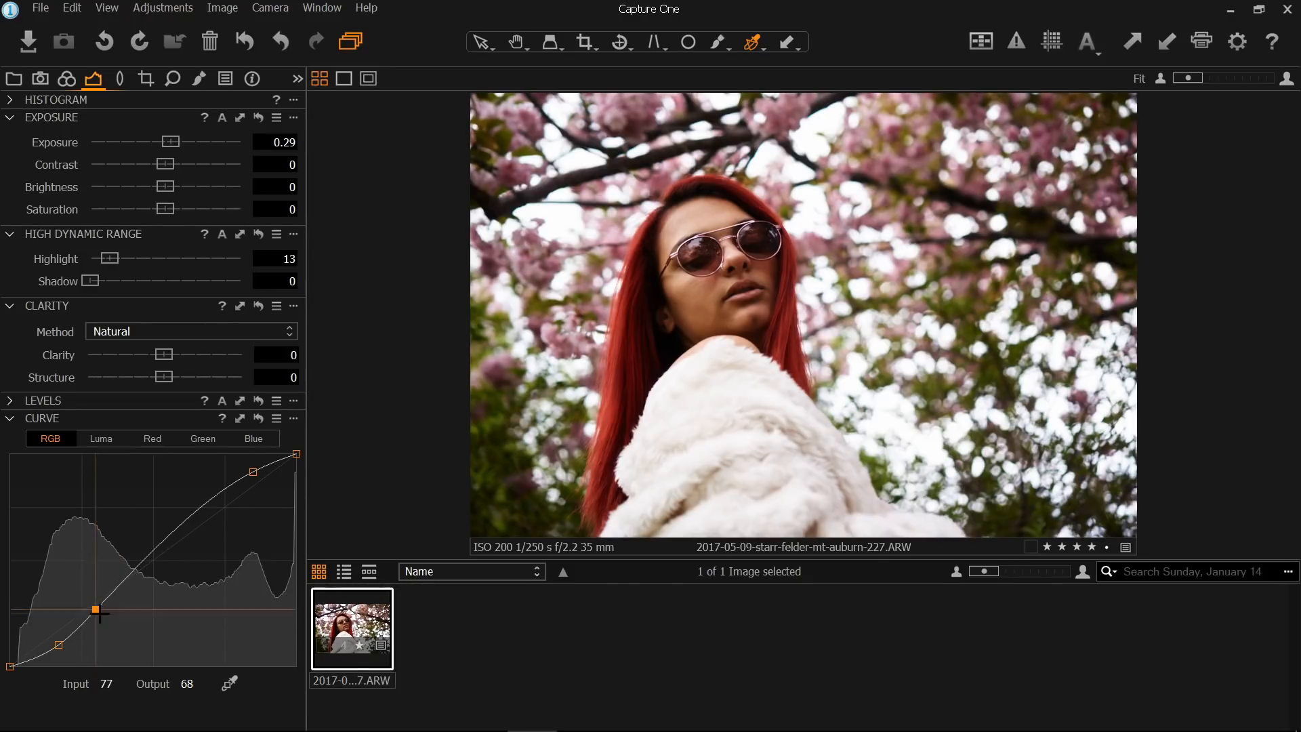
left_click_drag(95, 608, 95, 603)
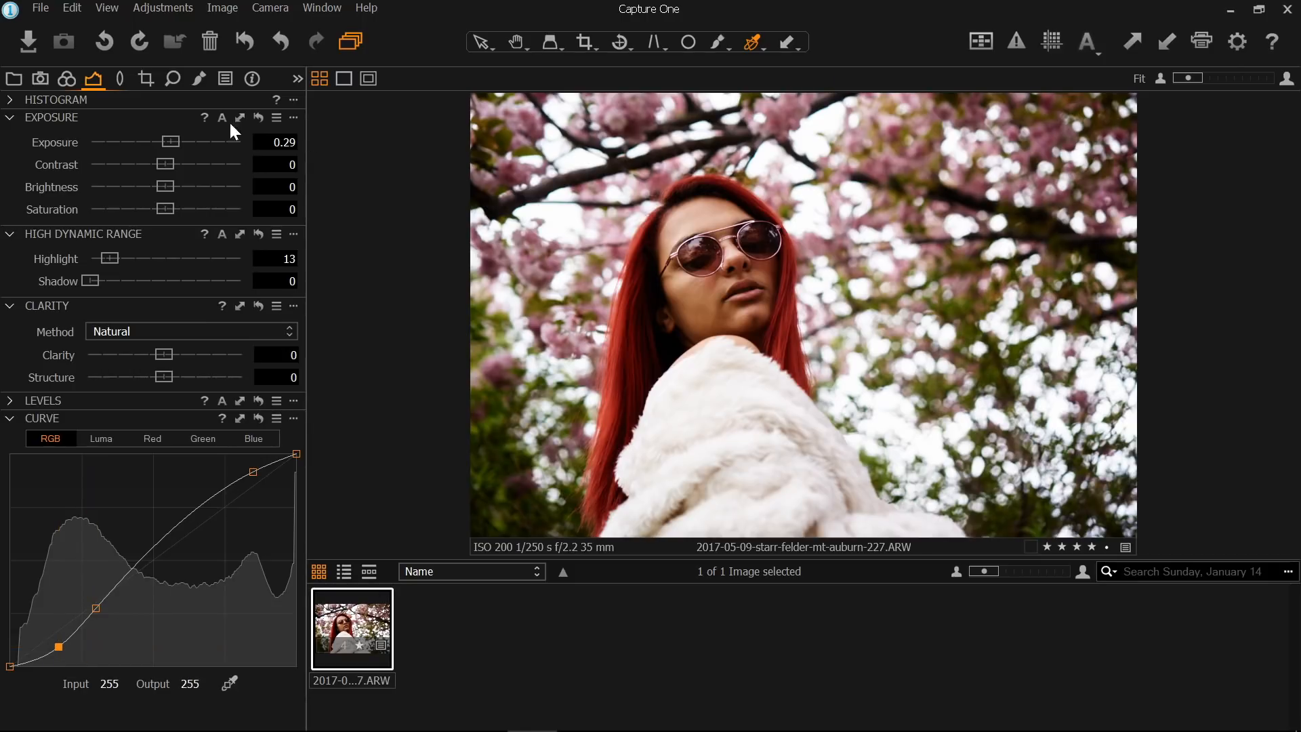
left_click(66, 78)
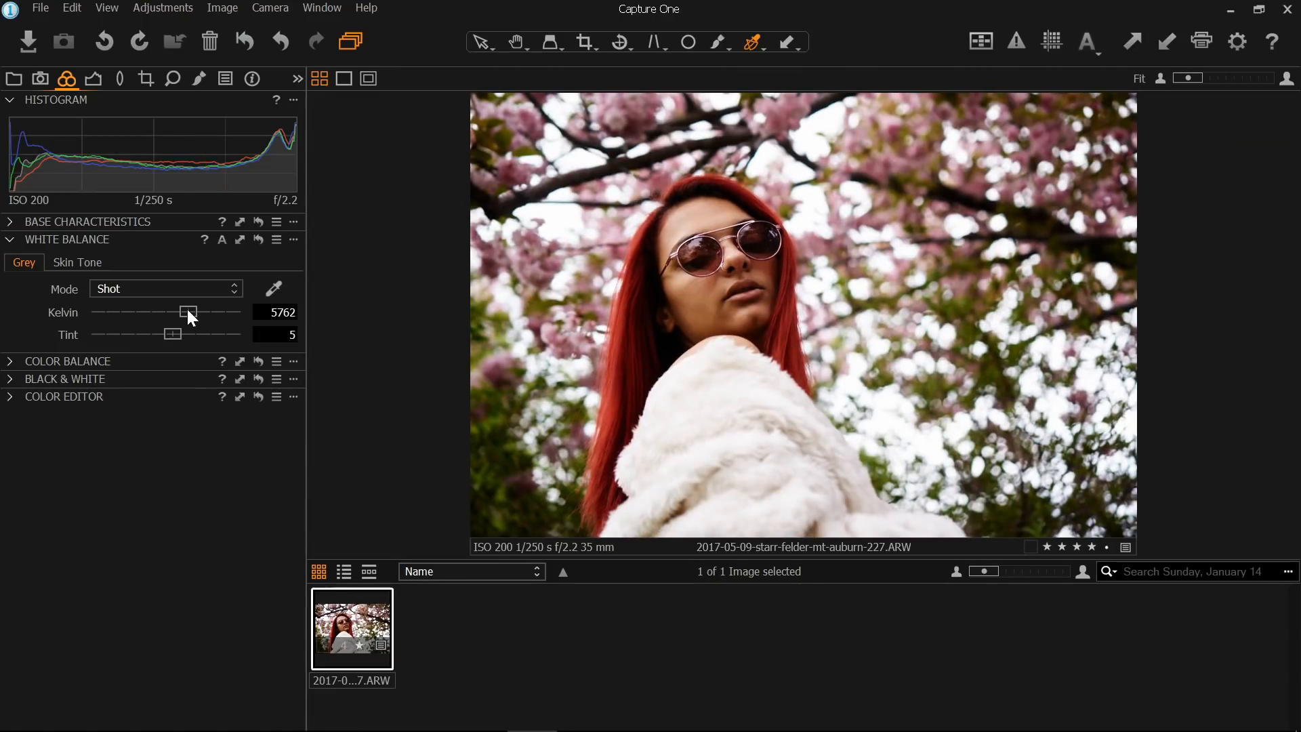
- Lower the white balance from 5762 K to 5399 K, keeping tint at 5
left_click_drag(190, 314, 185, 313)
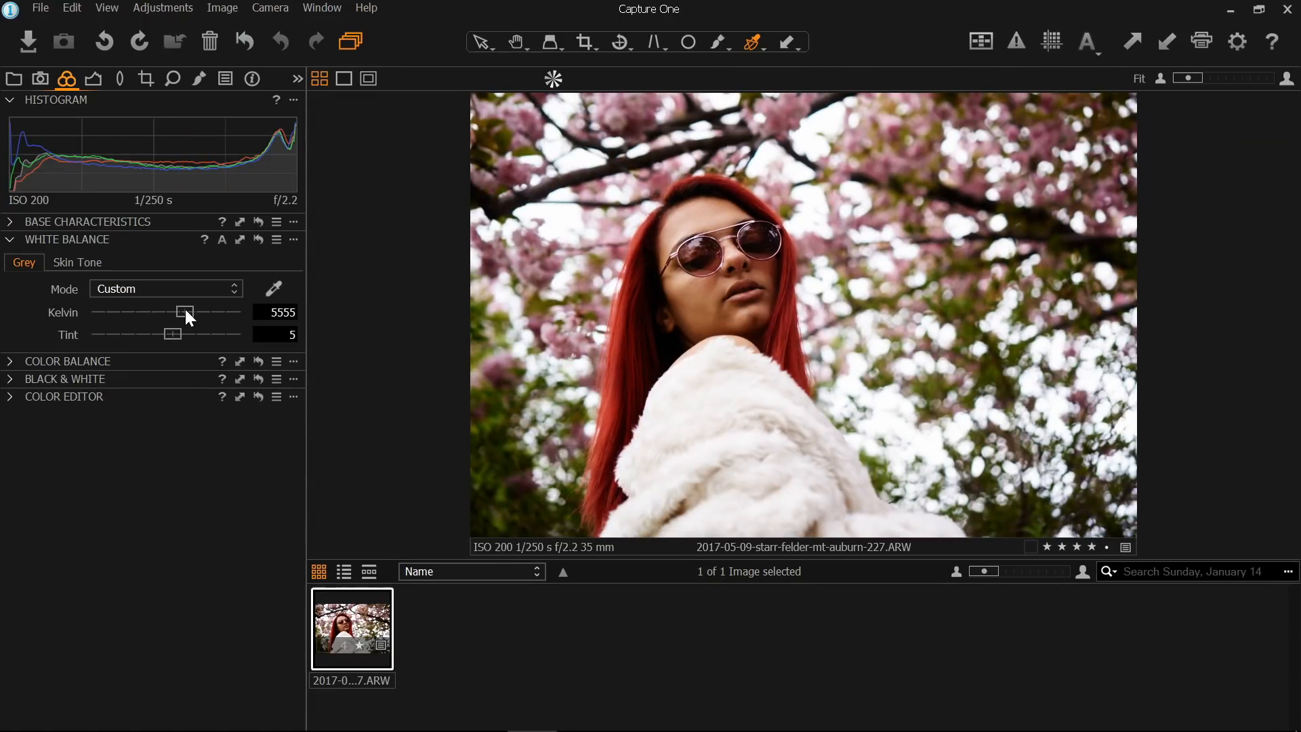
left_click_drag(184, 313, 174, 314)
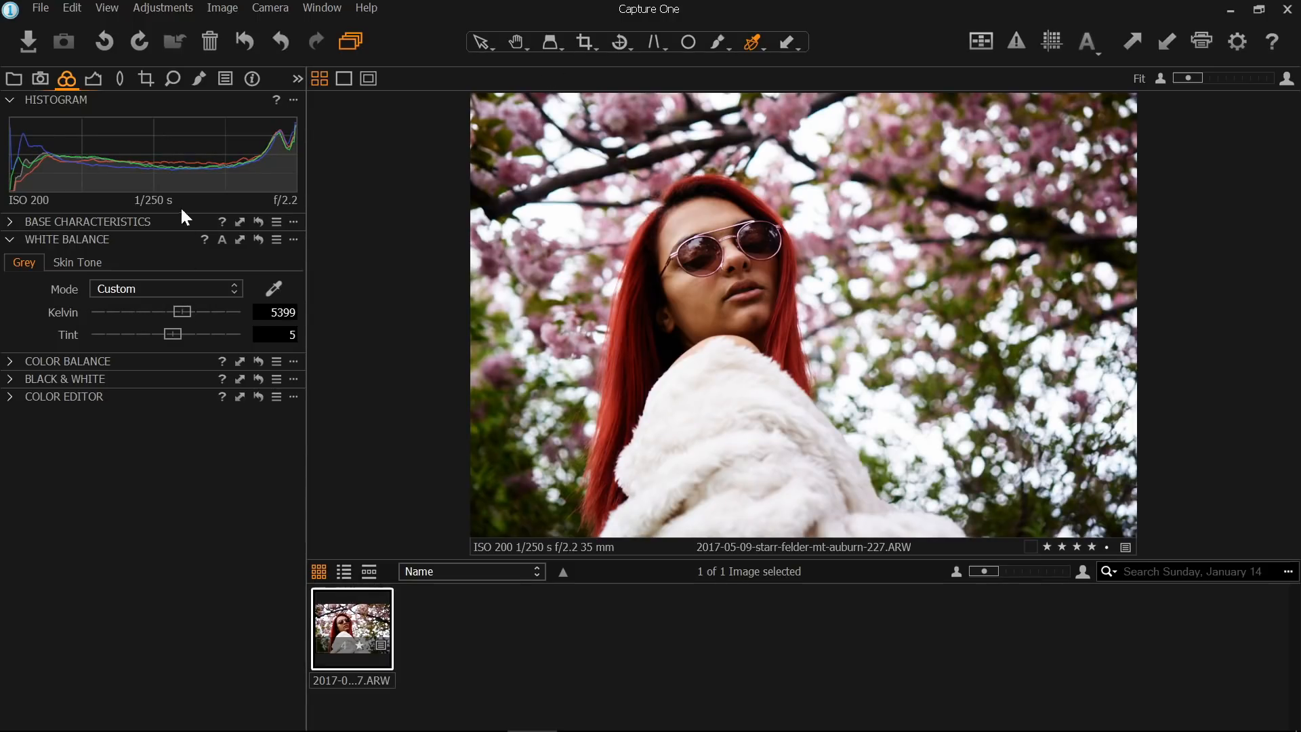
left_click(93, 78)
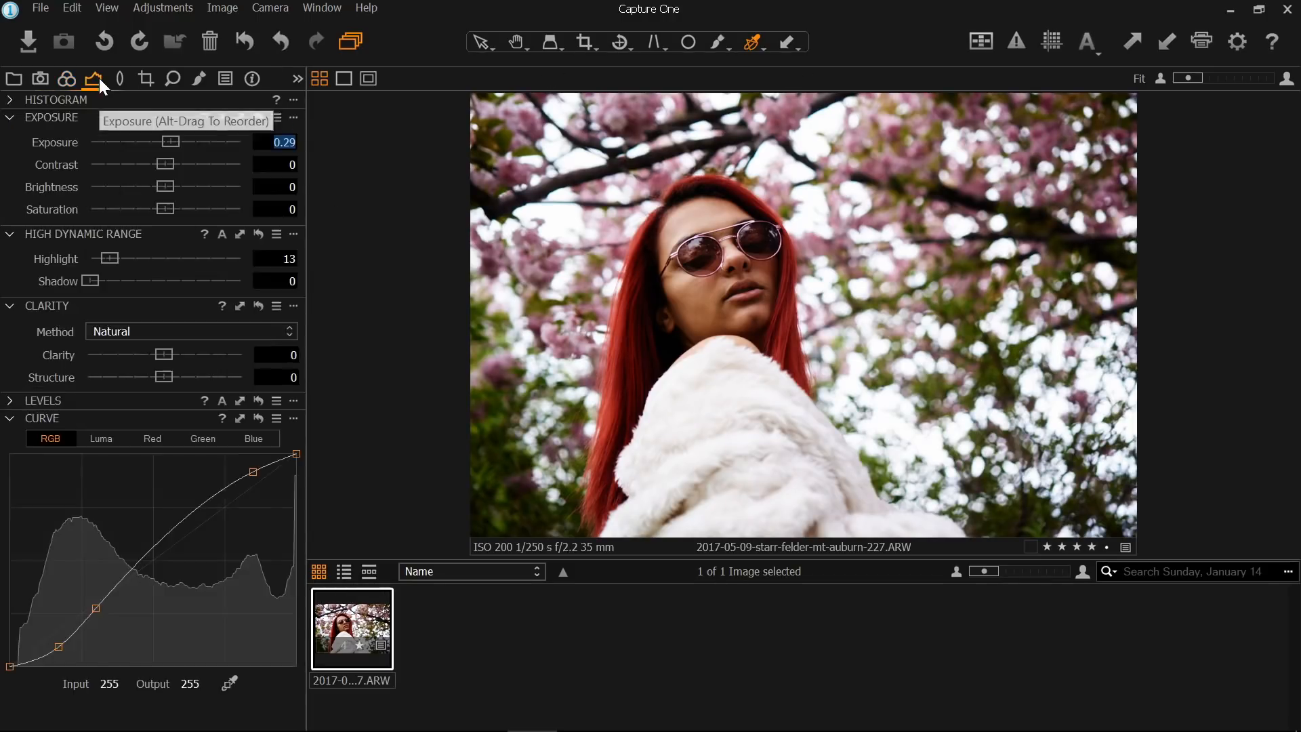
mouse_move(86, 208)
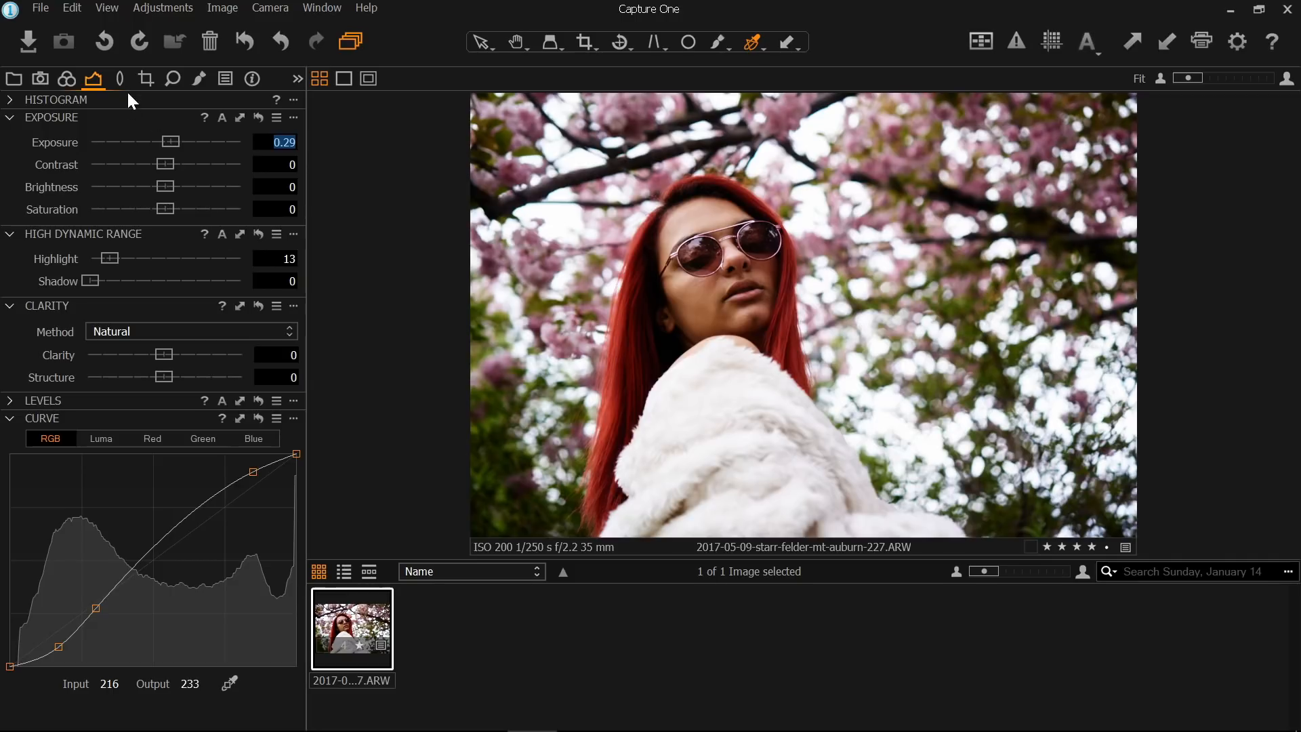
- Set Vignetting Amount to -0.54, then return to the Library's recent imports
left_click(118, 78)
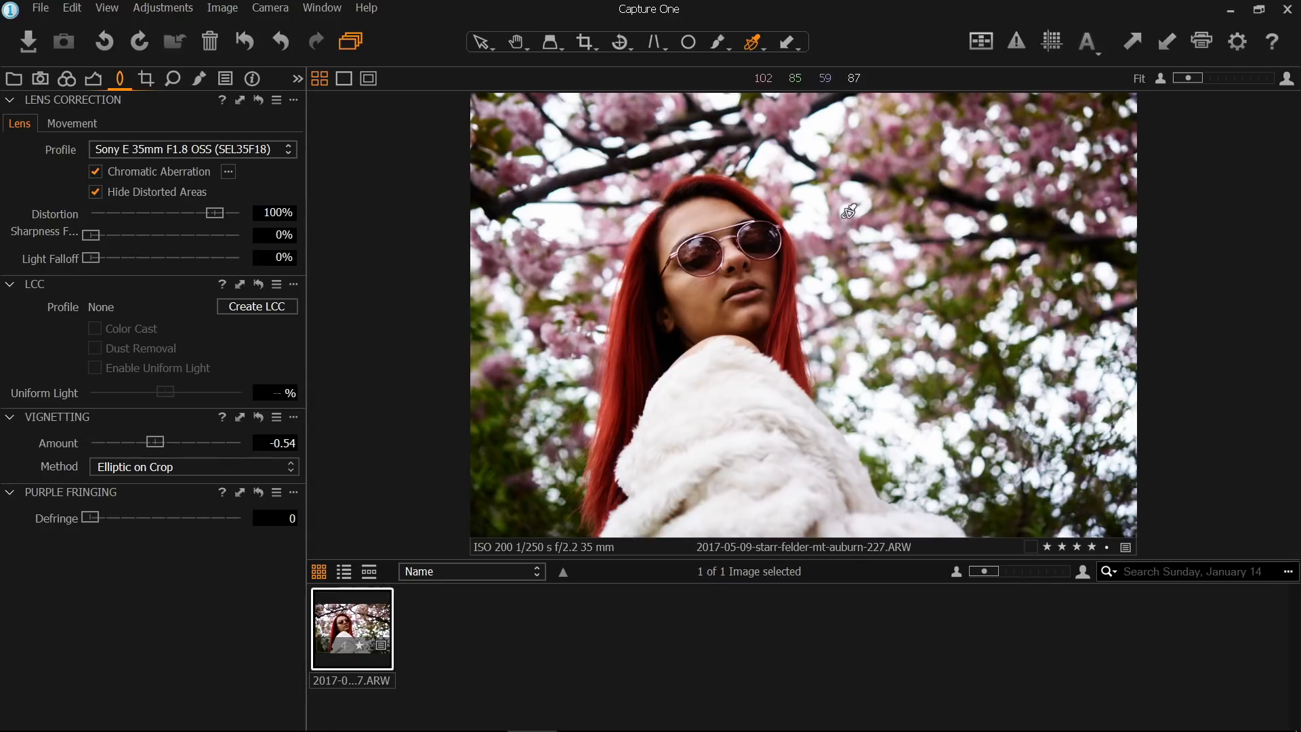
mouse_move(610, 185)
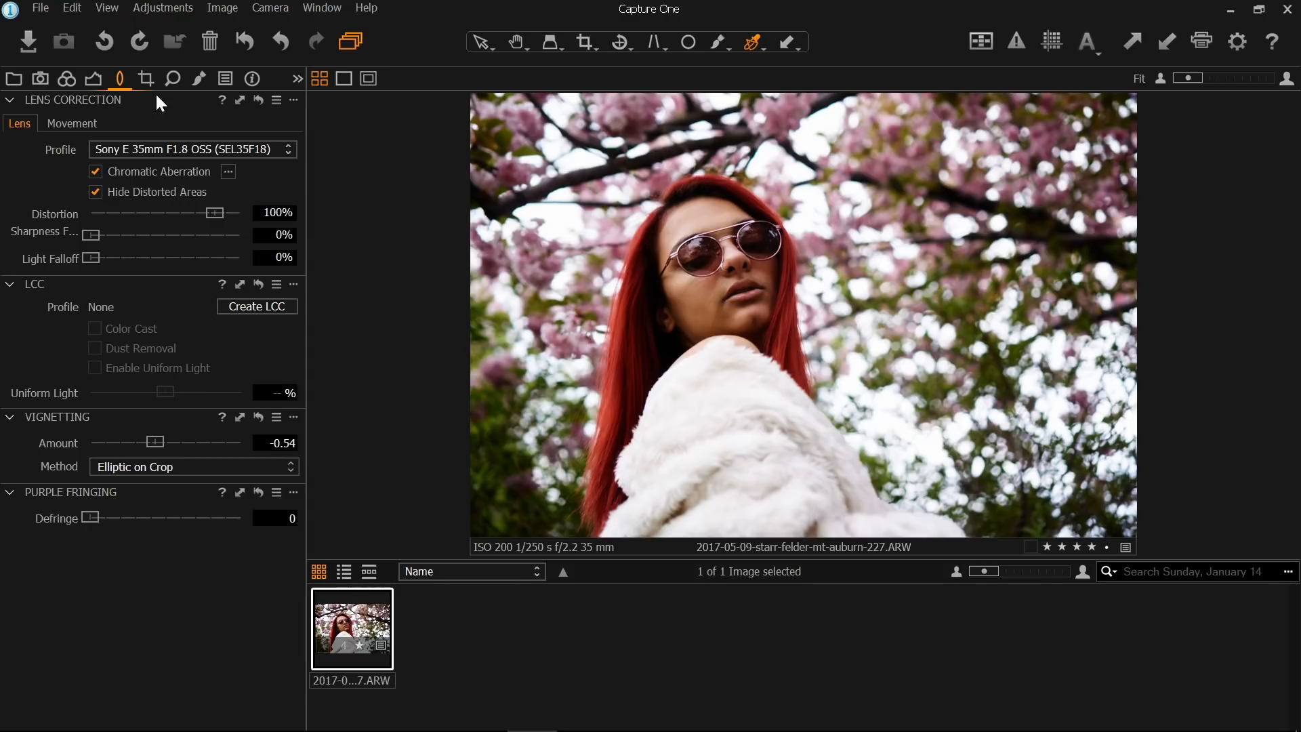
left_click(13, 78)
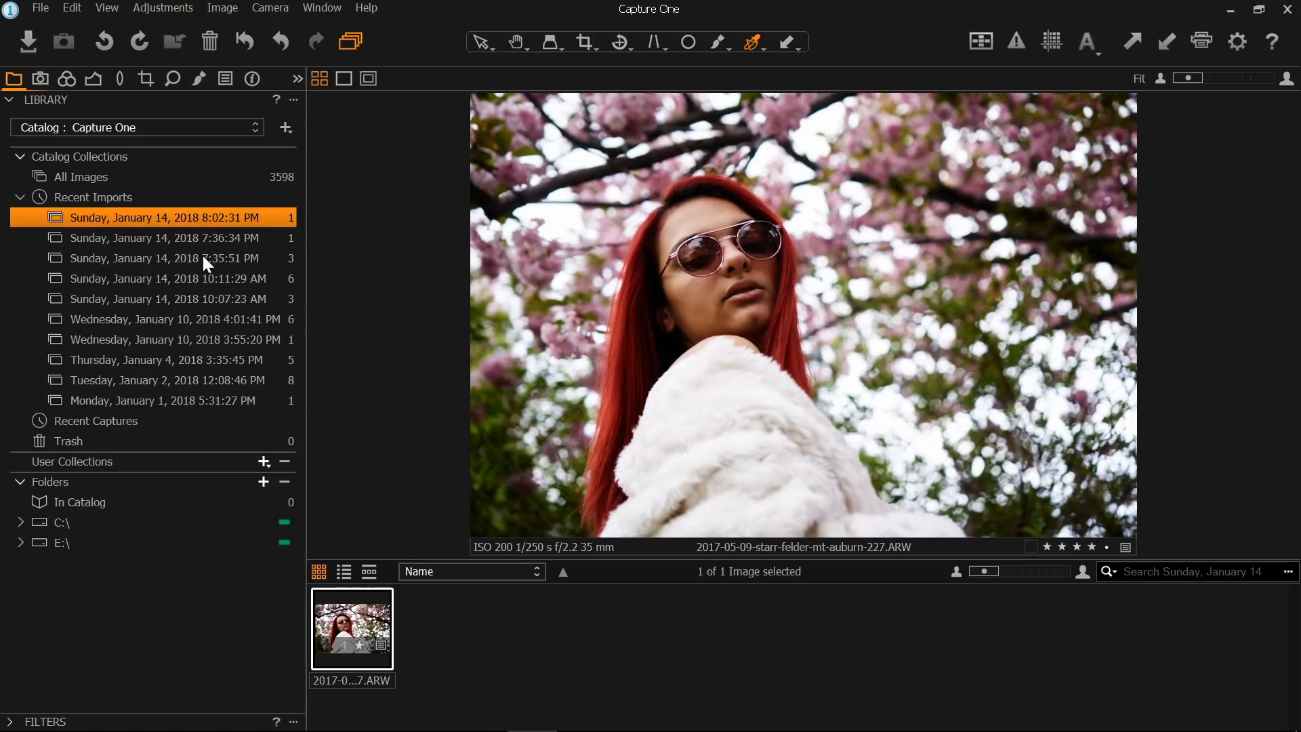
- Select the night-street portrait from the January 14, 2018 import and check its Fuji Pro 160C style
left_click(166, 258)
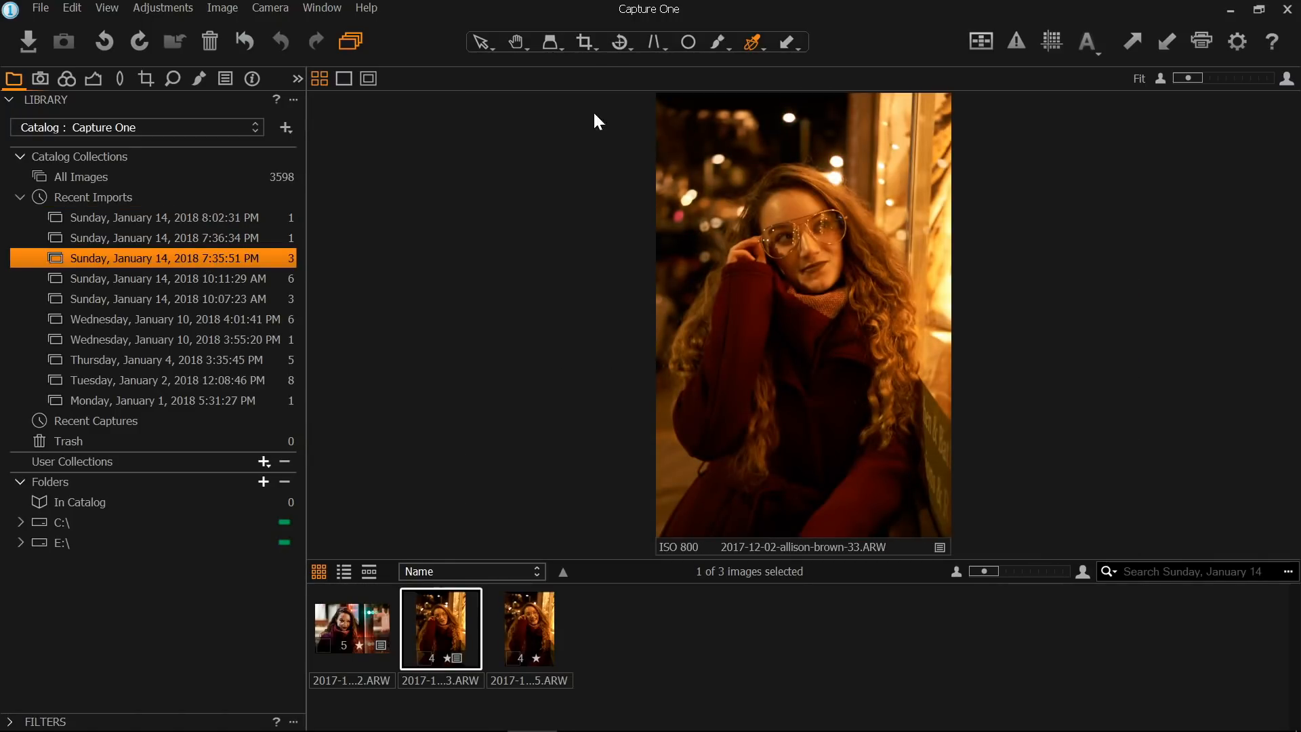
mouse_move(626, 160)
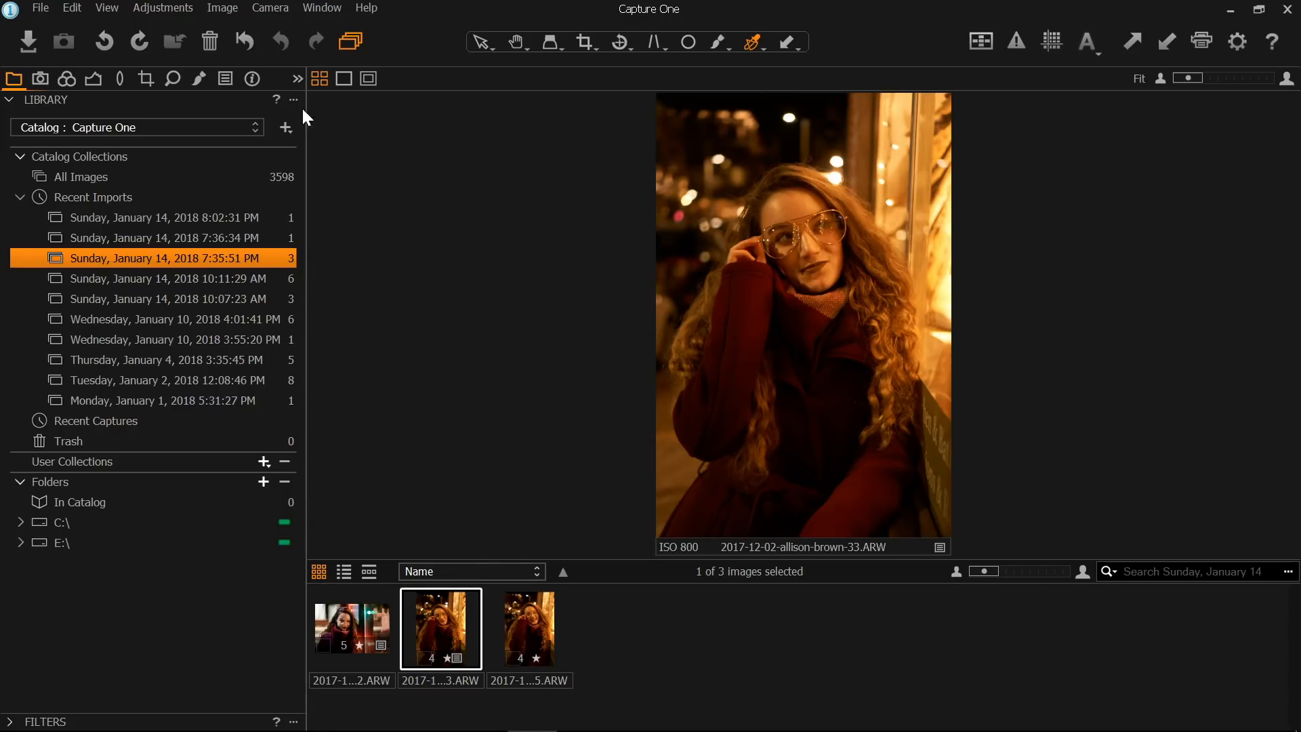
left_click(225, 79)
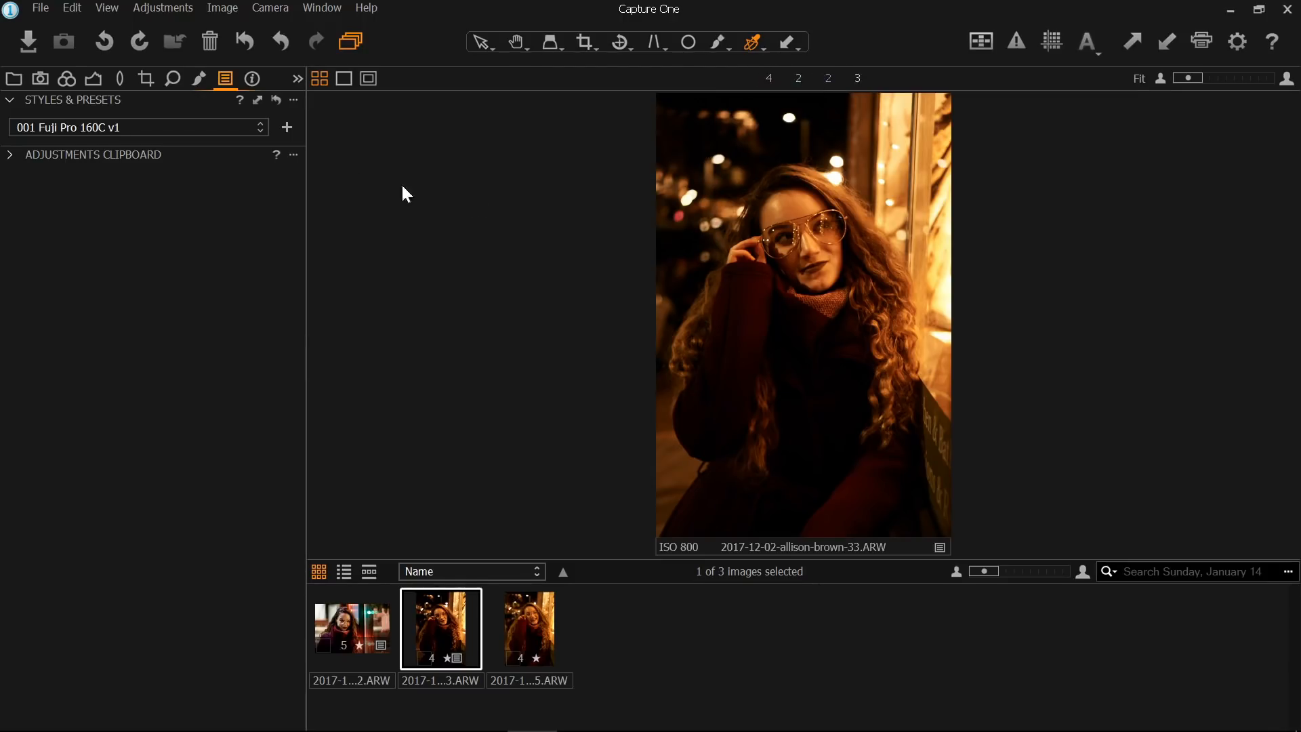
left_click(93, 78)
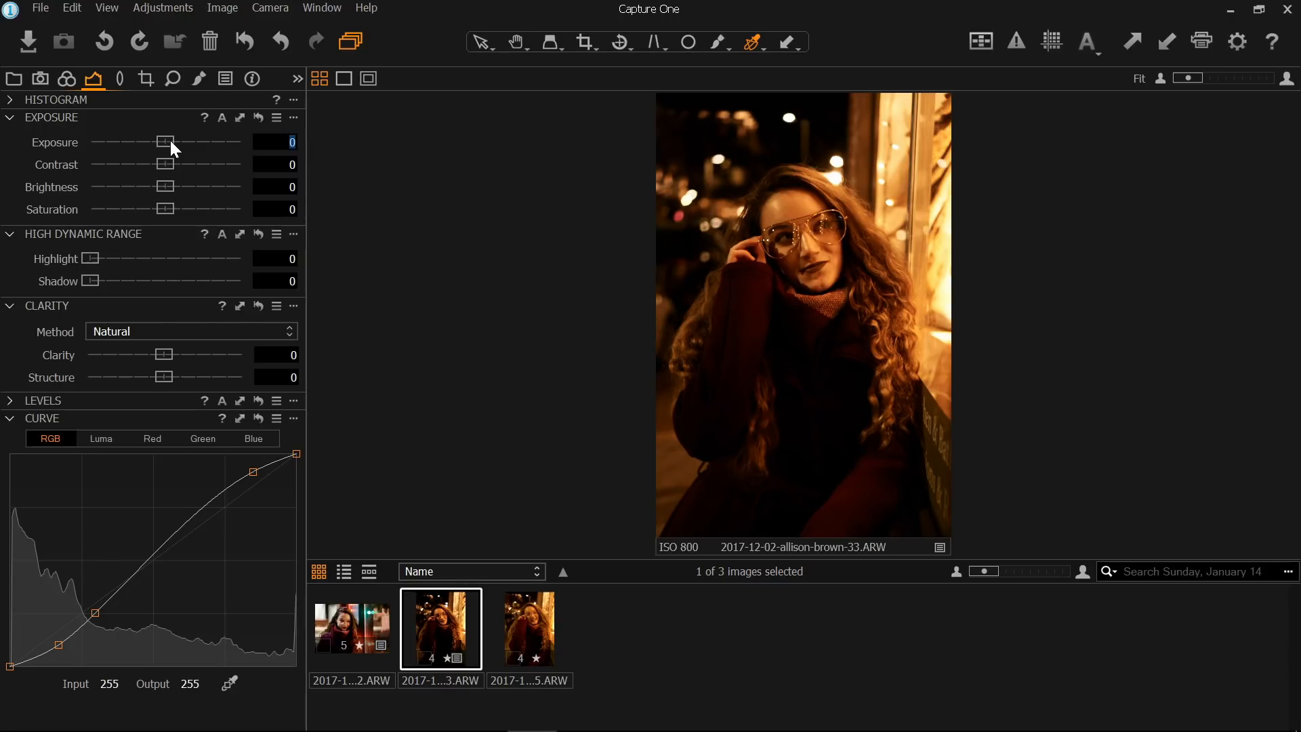
- Raise exposure to 0.61 and highlight recovery to 21
left_click_drag(160, 141, 173, 142)
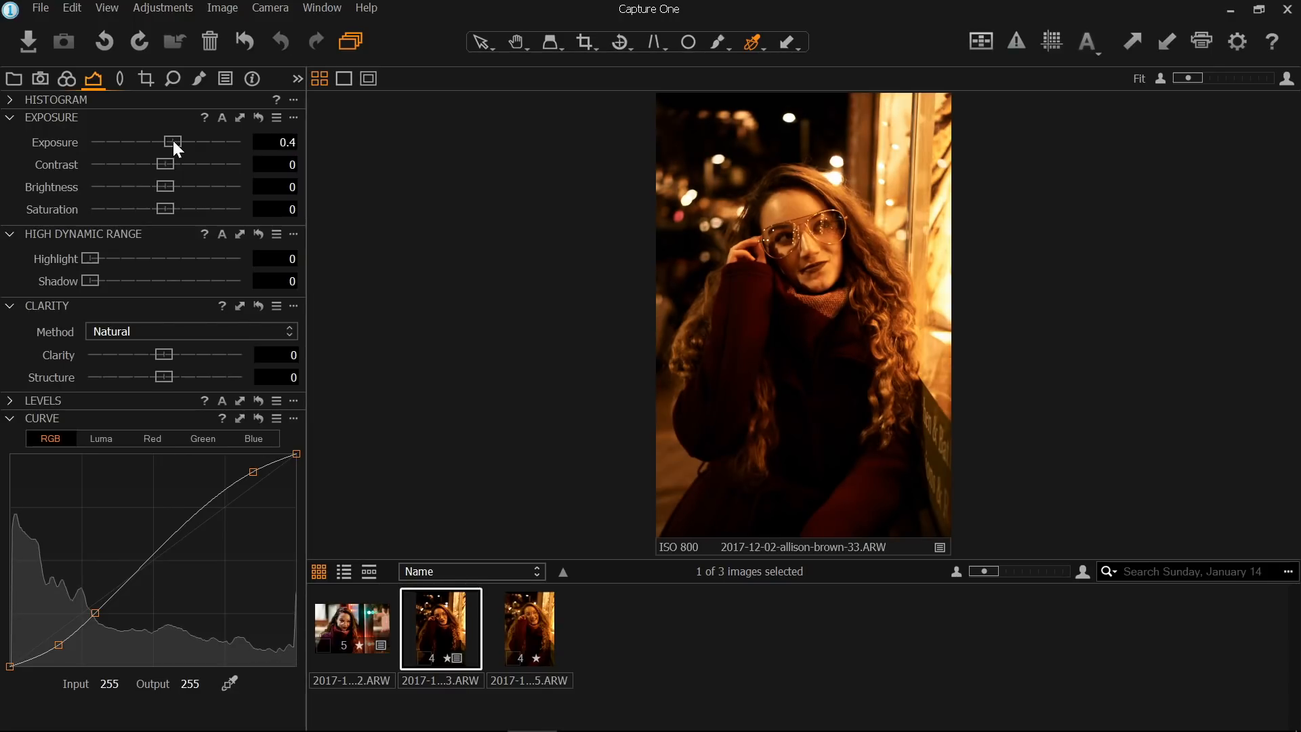
left_click_drag(173, 141, 178, 142)
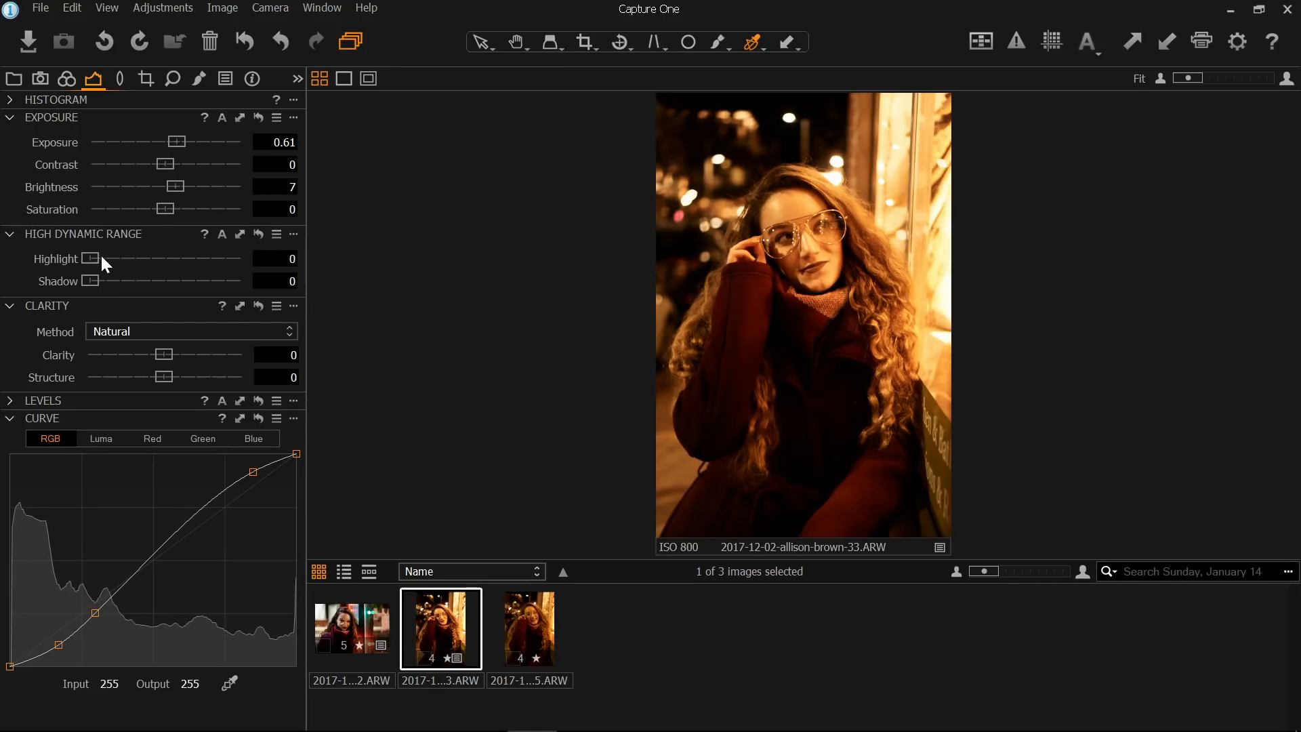
left_click_drag(91, 259, 114, 259)
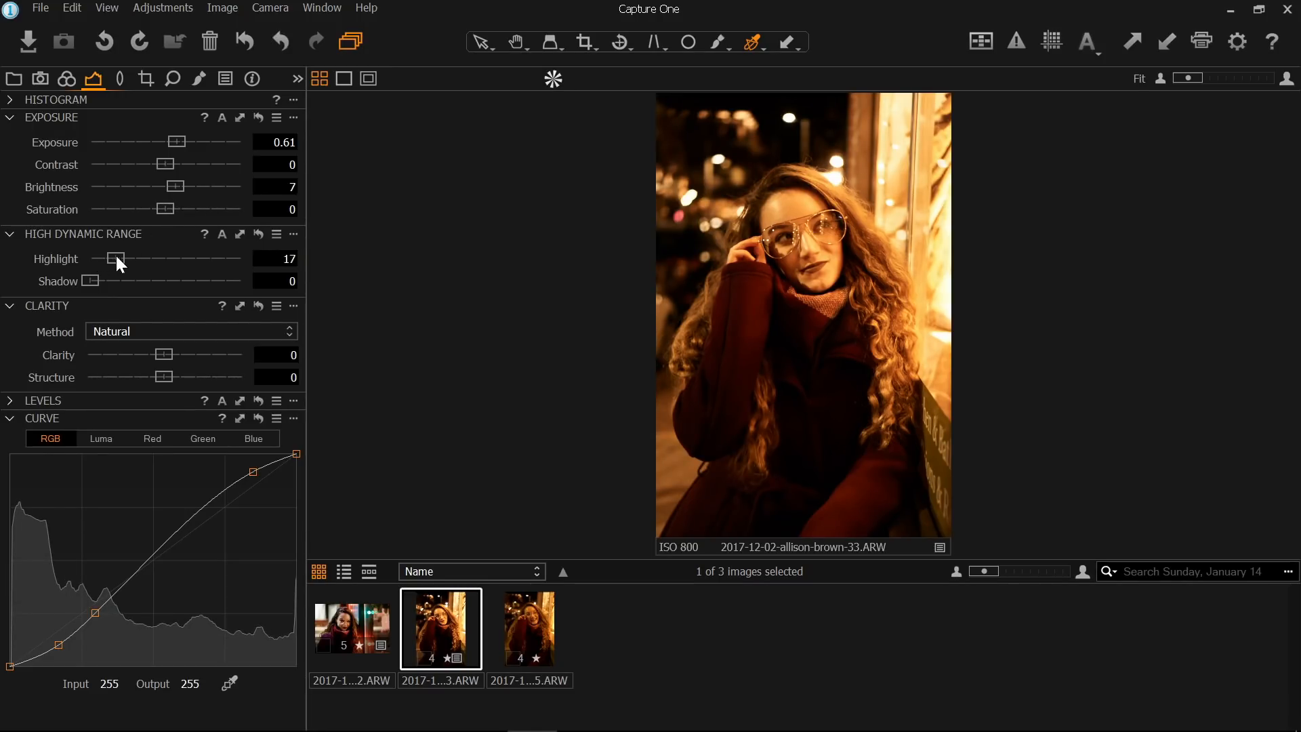
left_click_drag(114, 259, 122, 259)
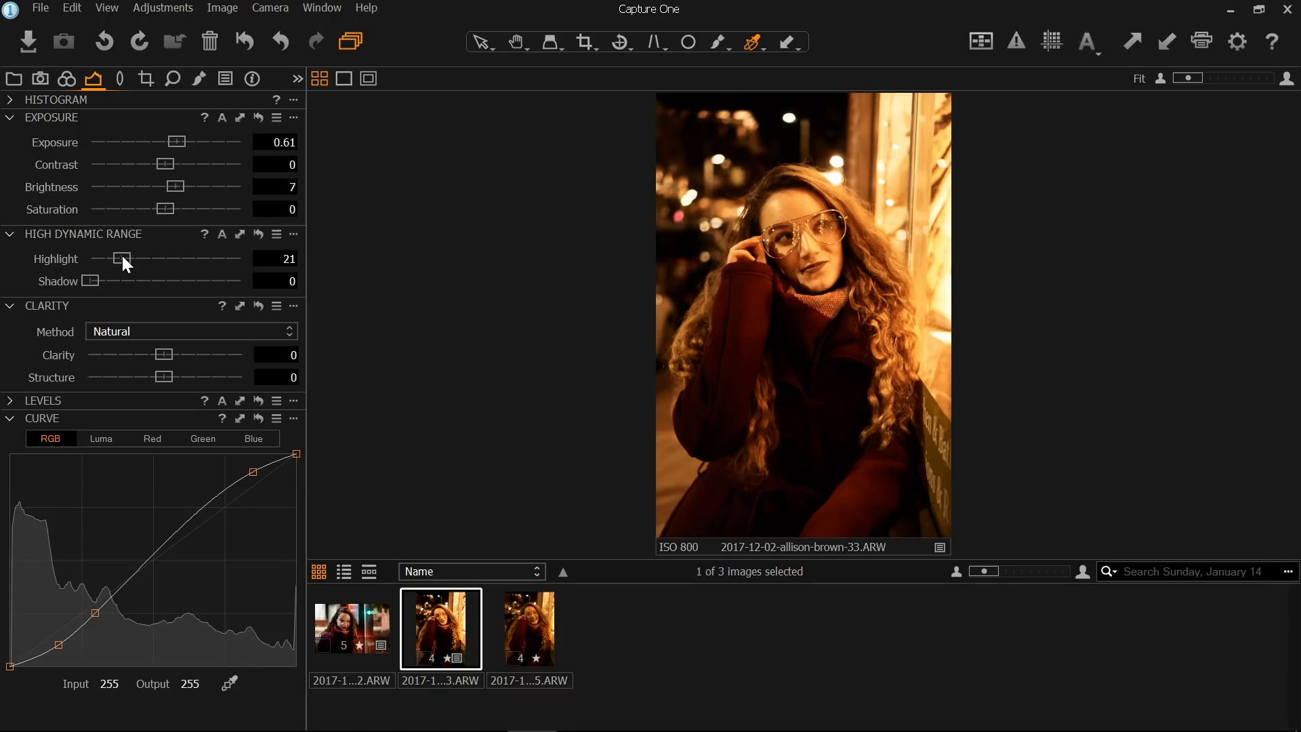
- Pull the lower RGB curve point down to deepen the shadows
left_click_drag(93, 610, 96, 614)
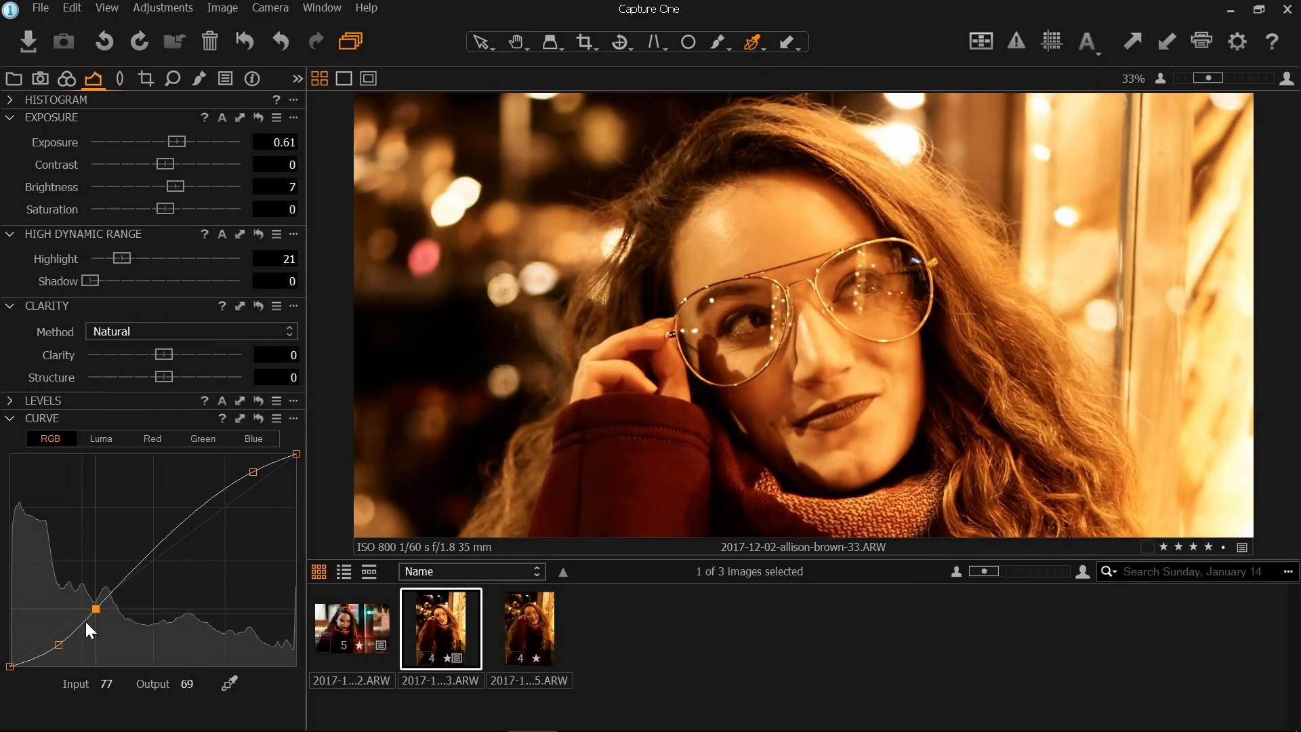
left_click_drag(96, 609, 96, 633)
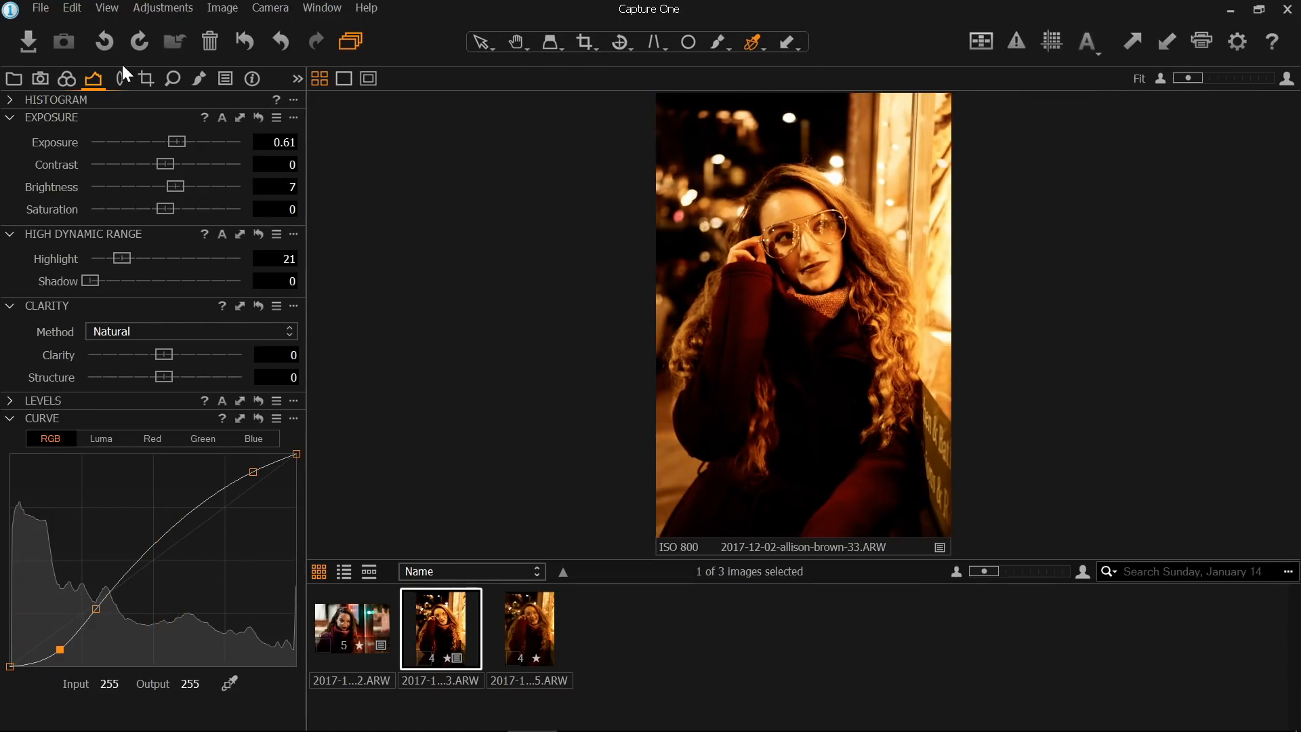
left_click(66, 78)
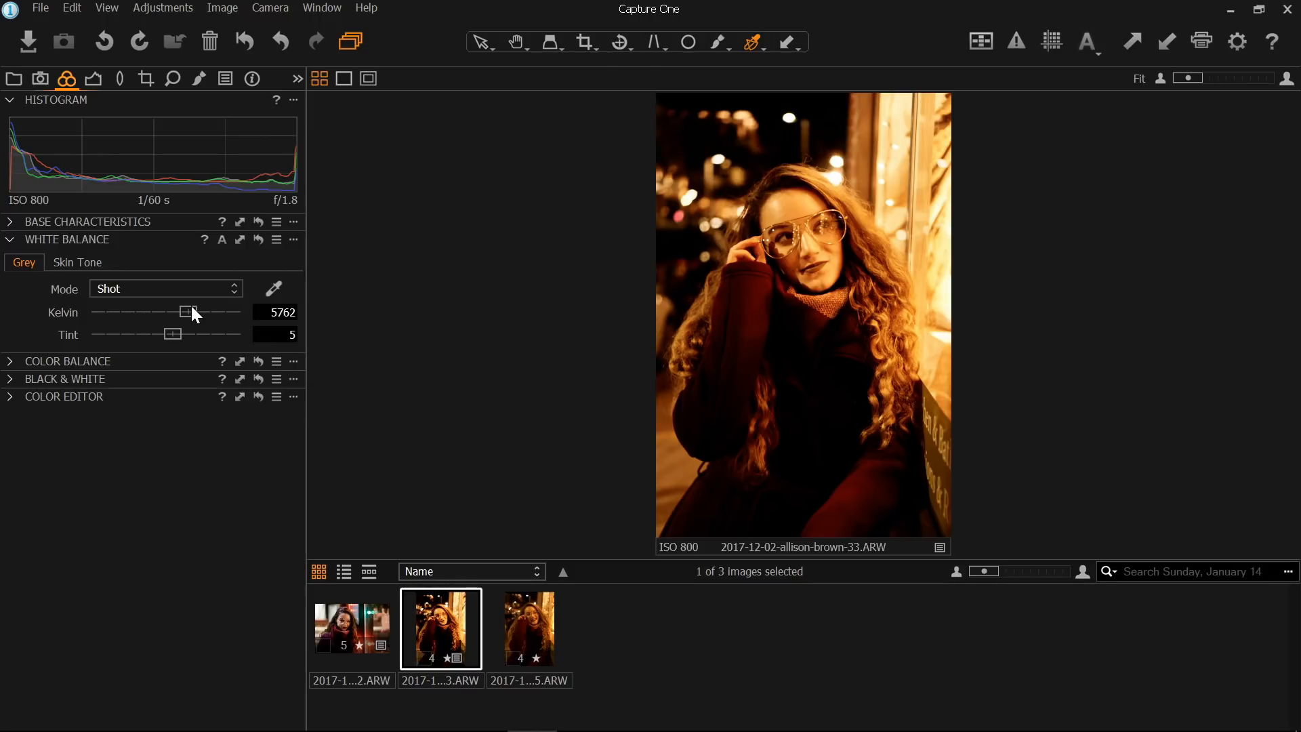
- Cool the white balance Kelvin from 5762 K to around 3100 K
left_click_drag(184, 313, 176, 314)
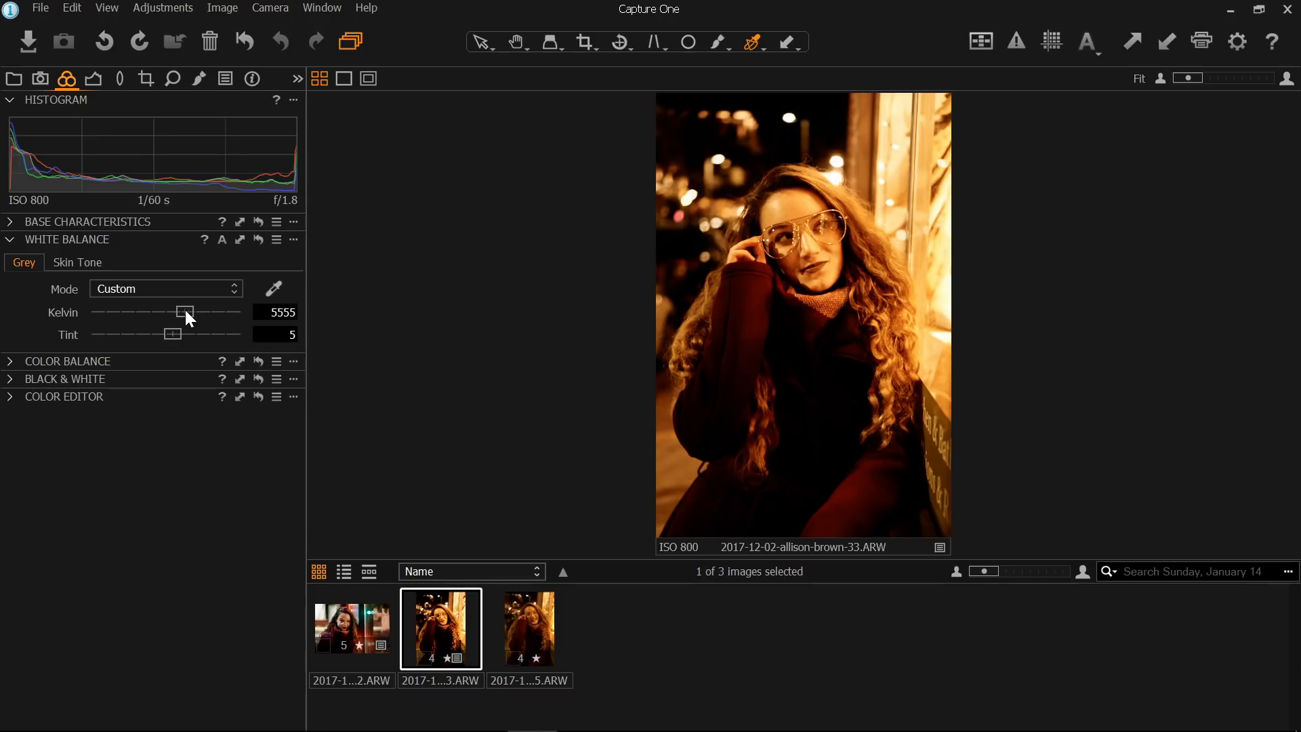
left_click_drag(185, 312, 171, 312)
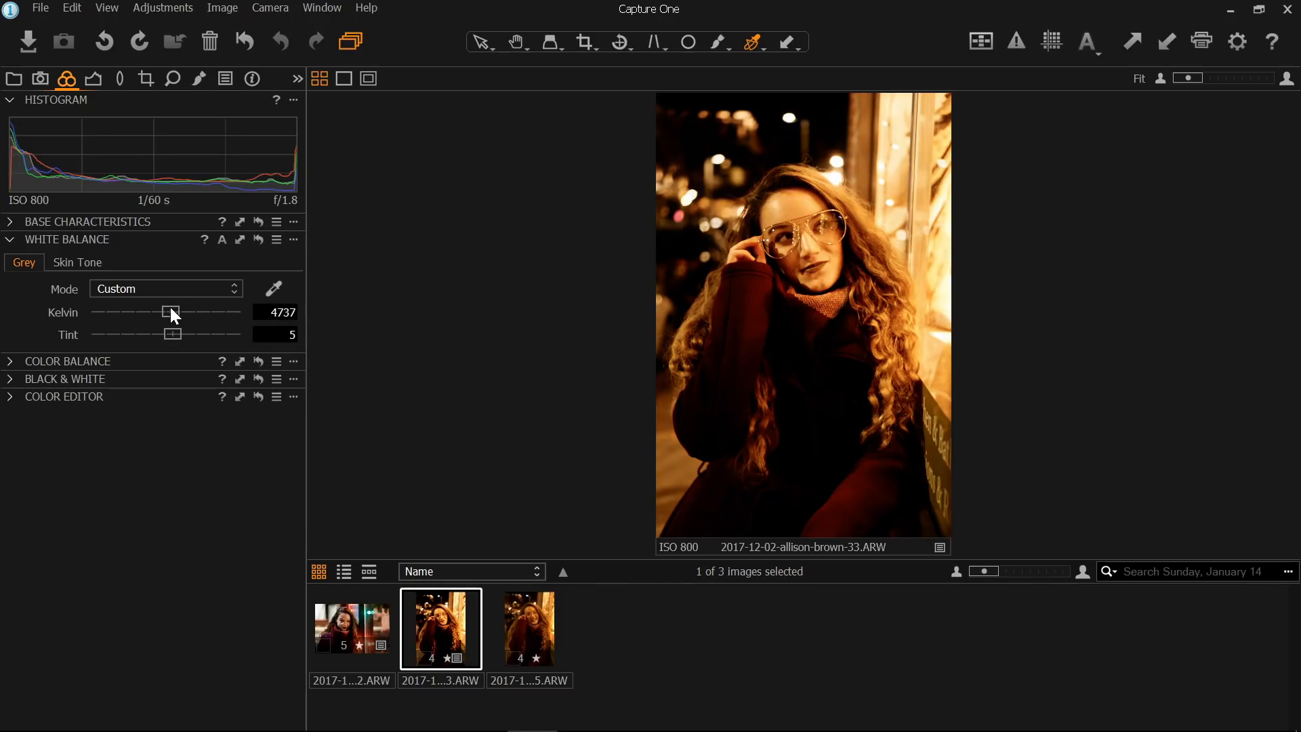
left_click_drag(172, 312, 162, 312)
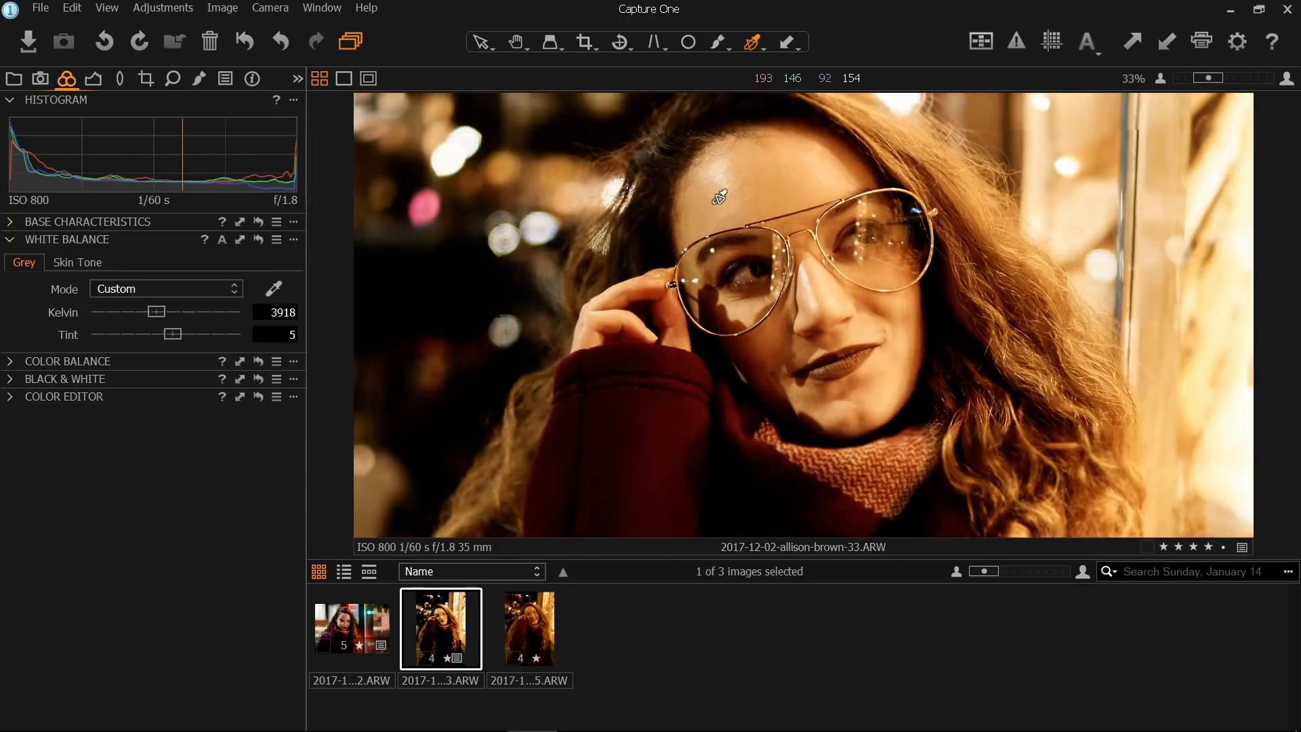
left_click_drag(157, 311, 151, 312)
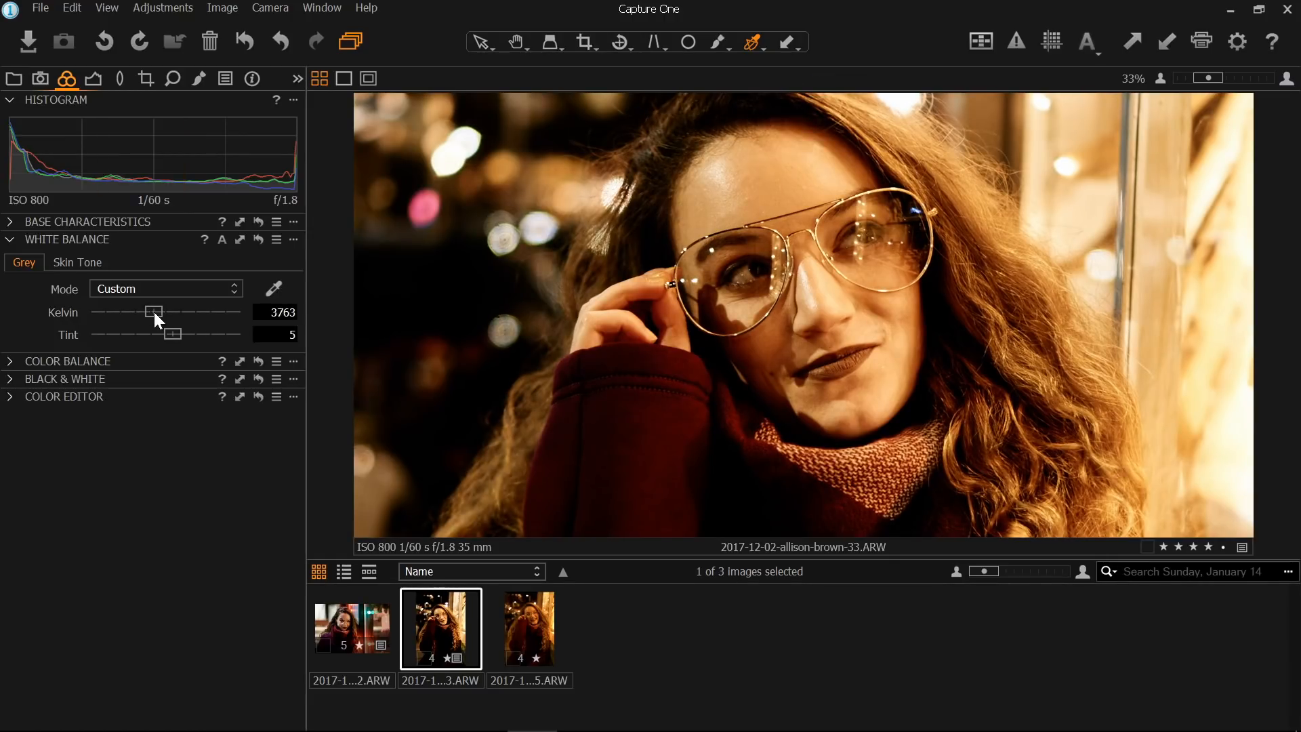
left_click_drag(156, 312, 149, 312)
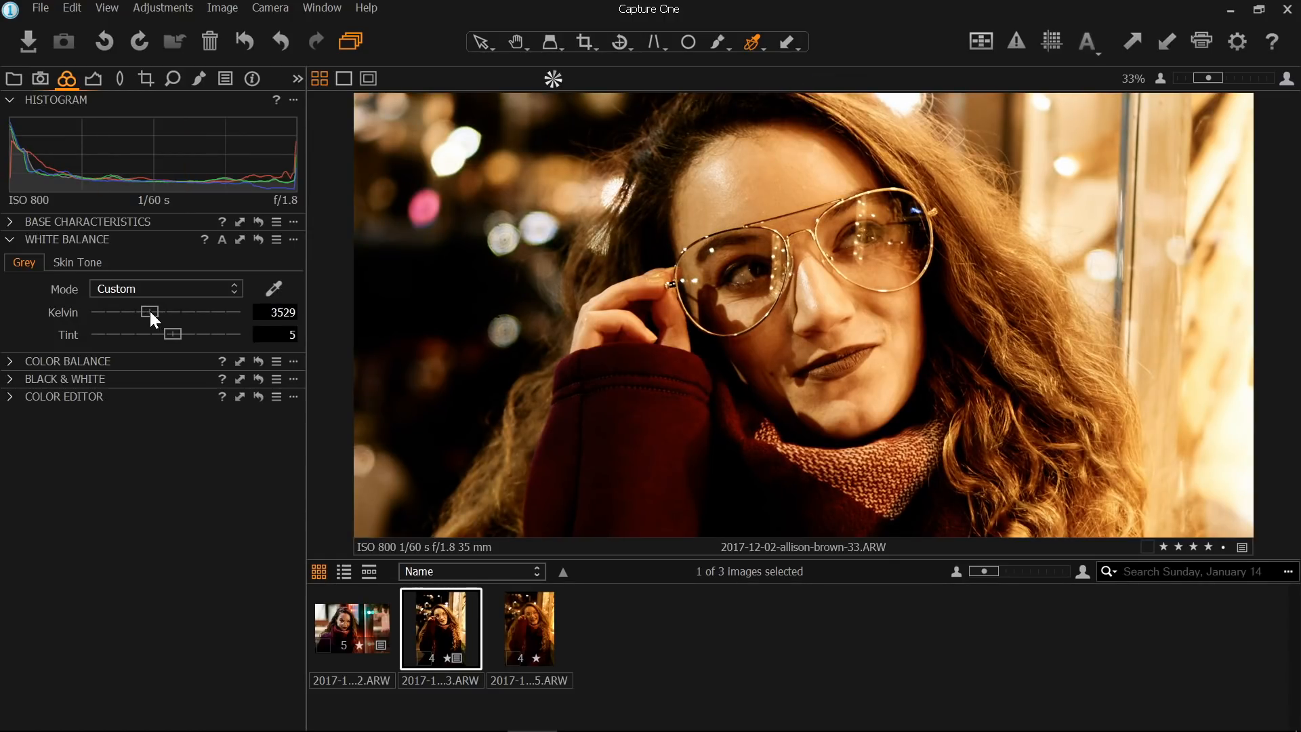
left_click_drag(153, 312, 149, 312)
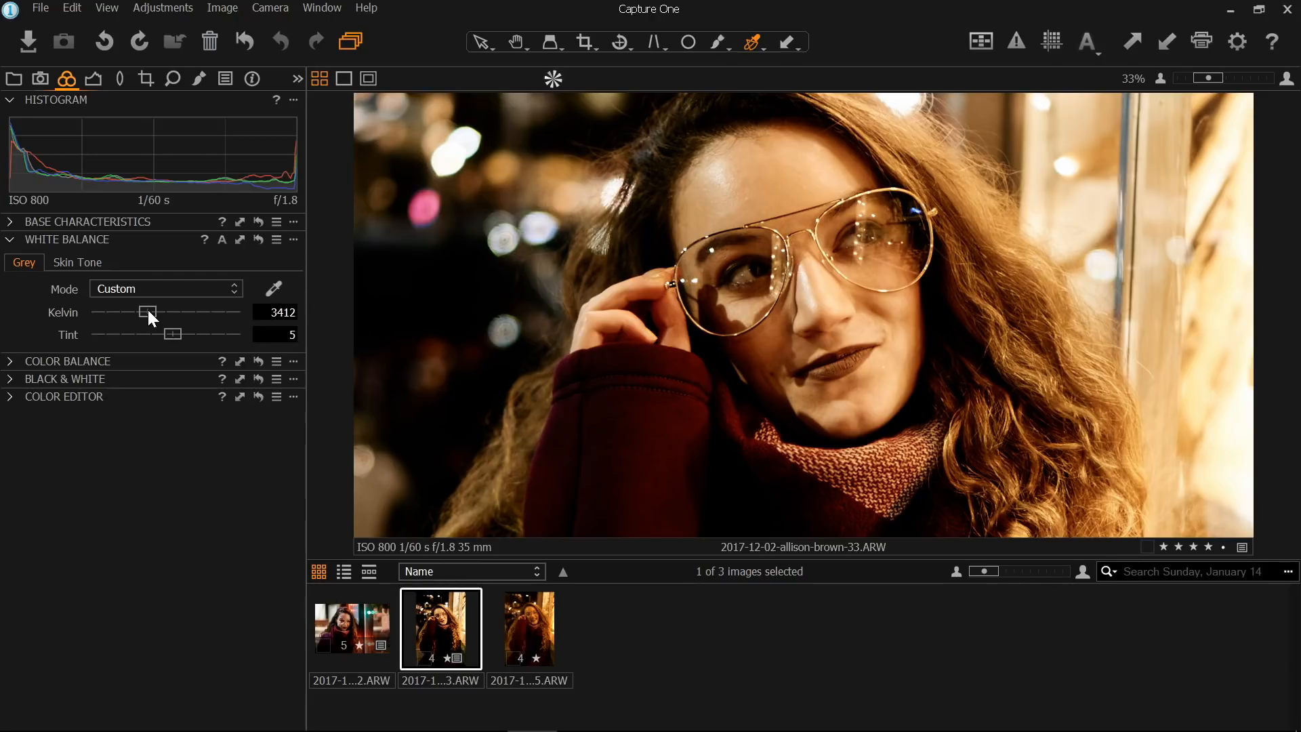
left_click_drag(147, 313, 145, 313)
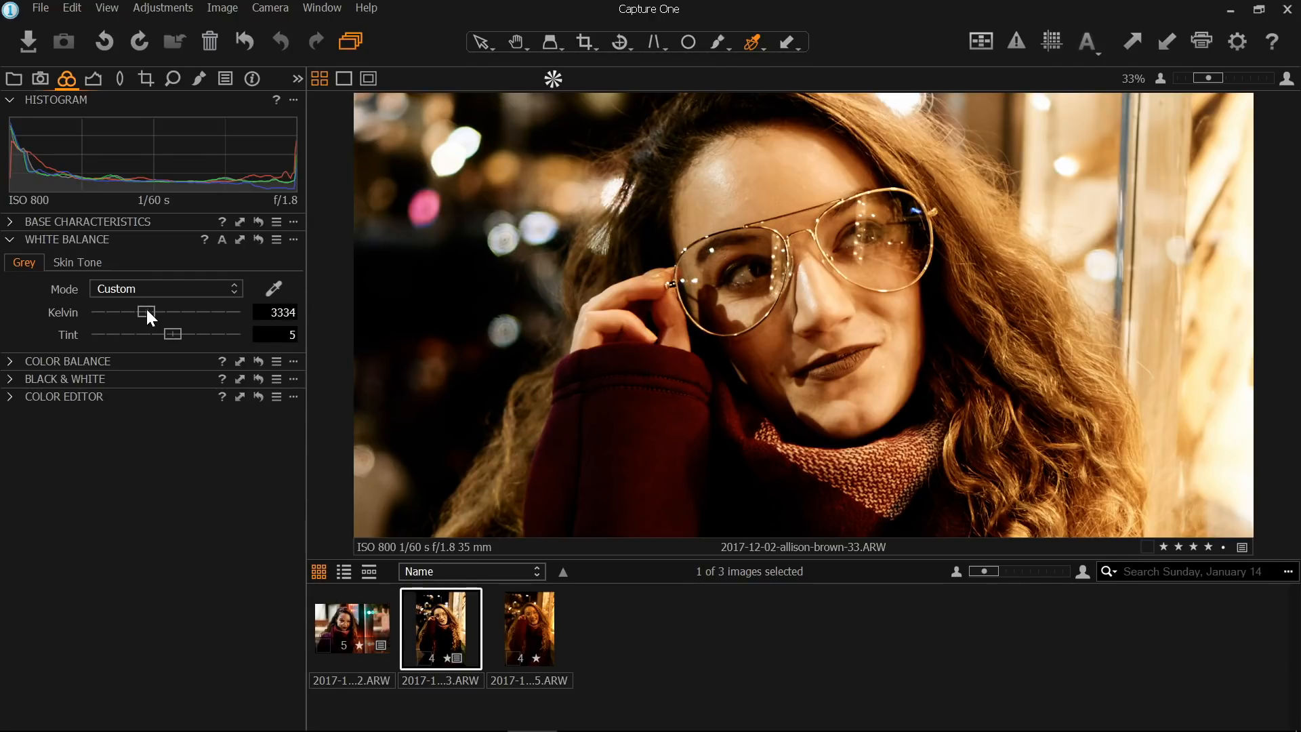
left_click_drag(147, 313, 145, 313)
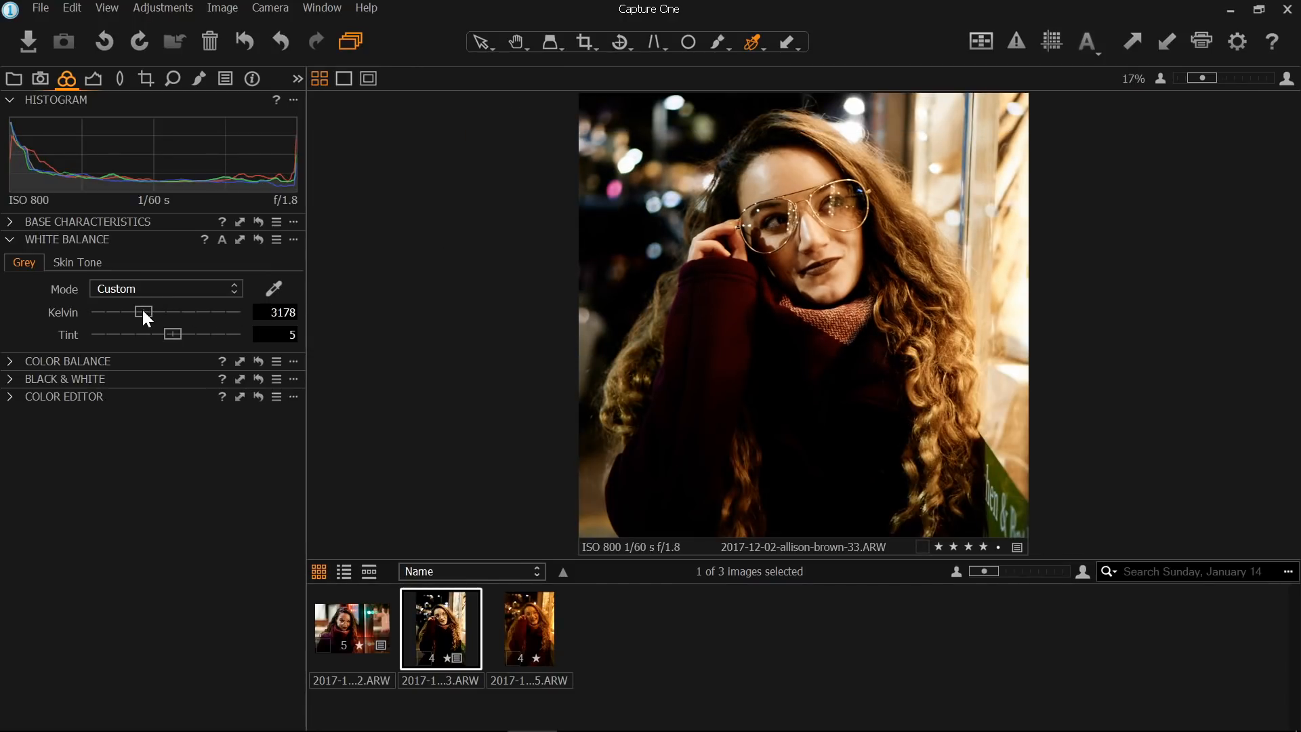
left_click_drag(145, 312, 137, 312)
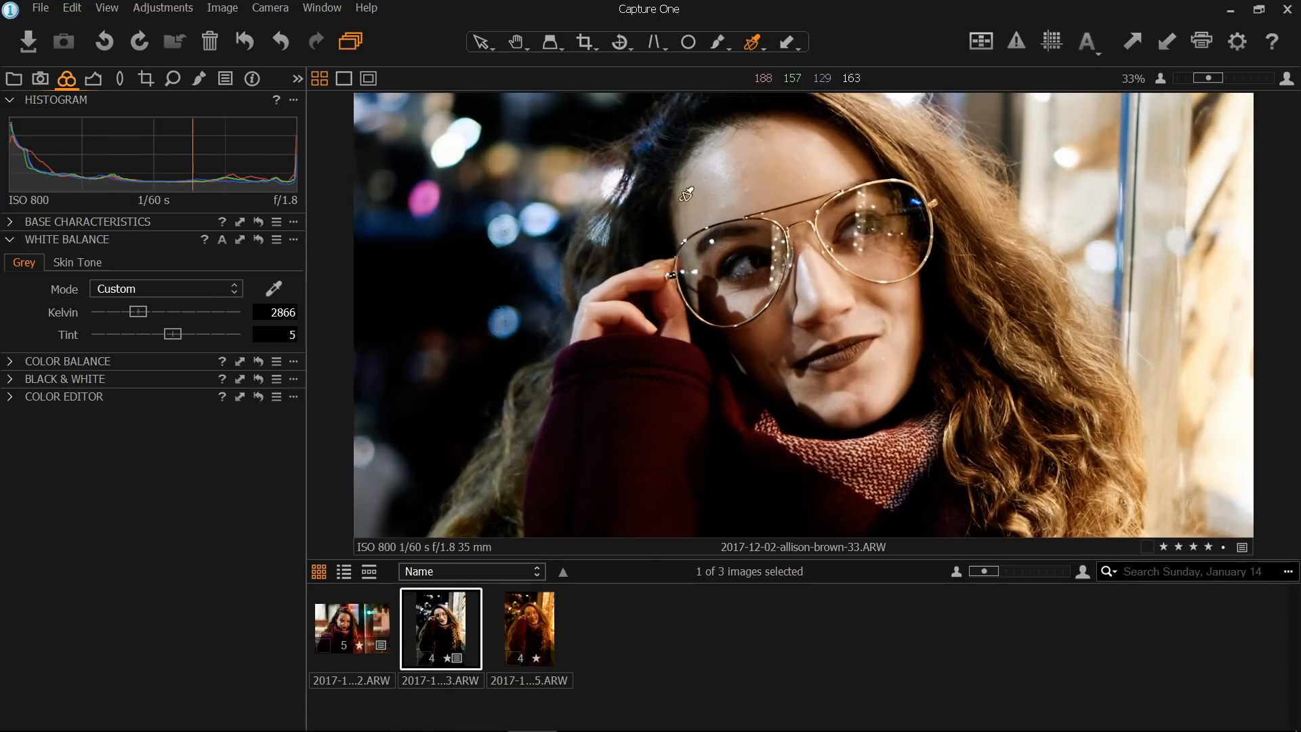
left_click_drag(133, 312, 141, 312)
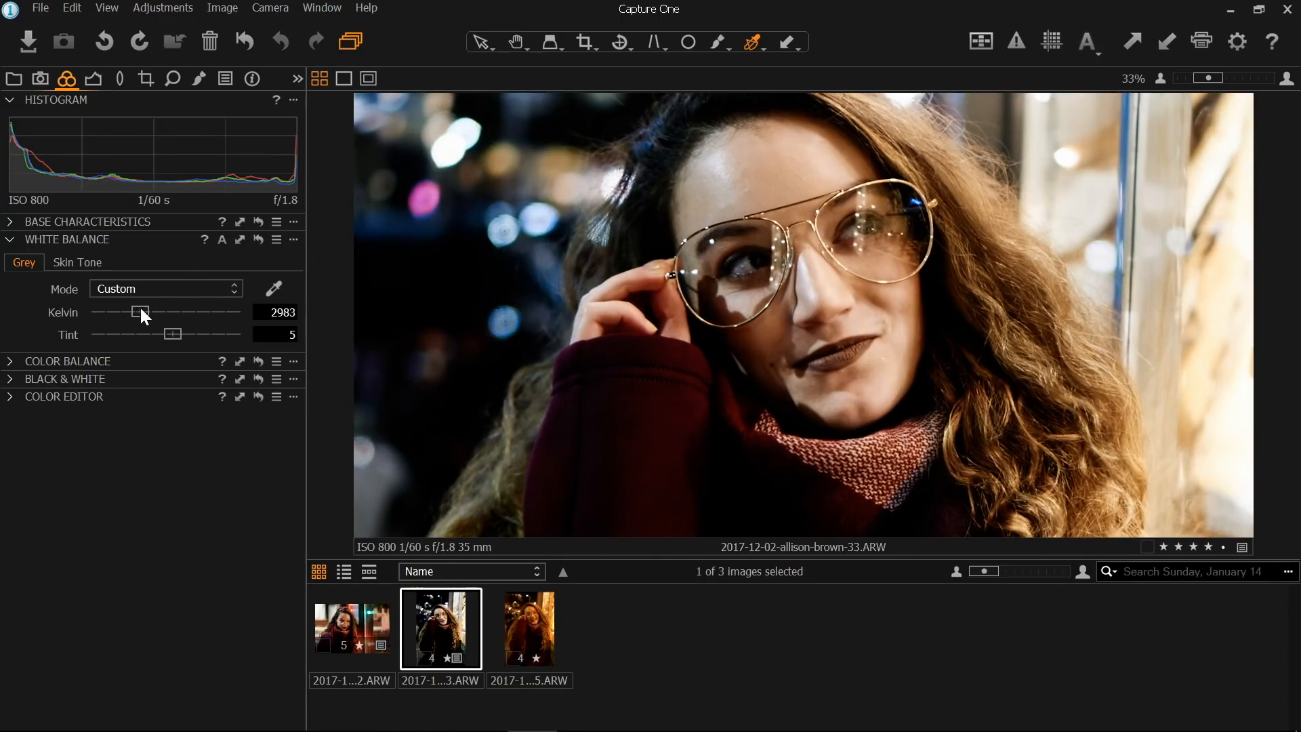
left_click_drag(140, 311, 146, 312)
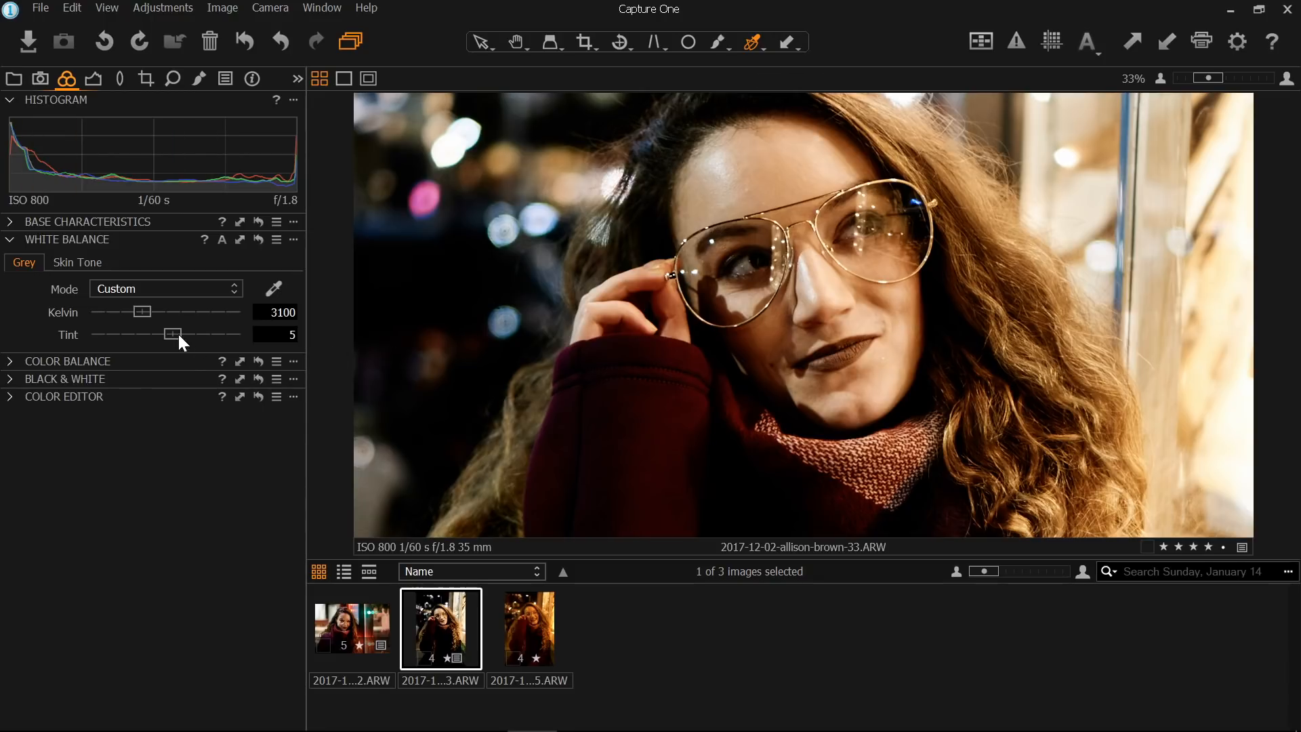
- Raise tint to 8.1 and enter 2950 K as the Kelvin value
left_click_drag(171, 334, 177, 334)
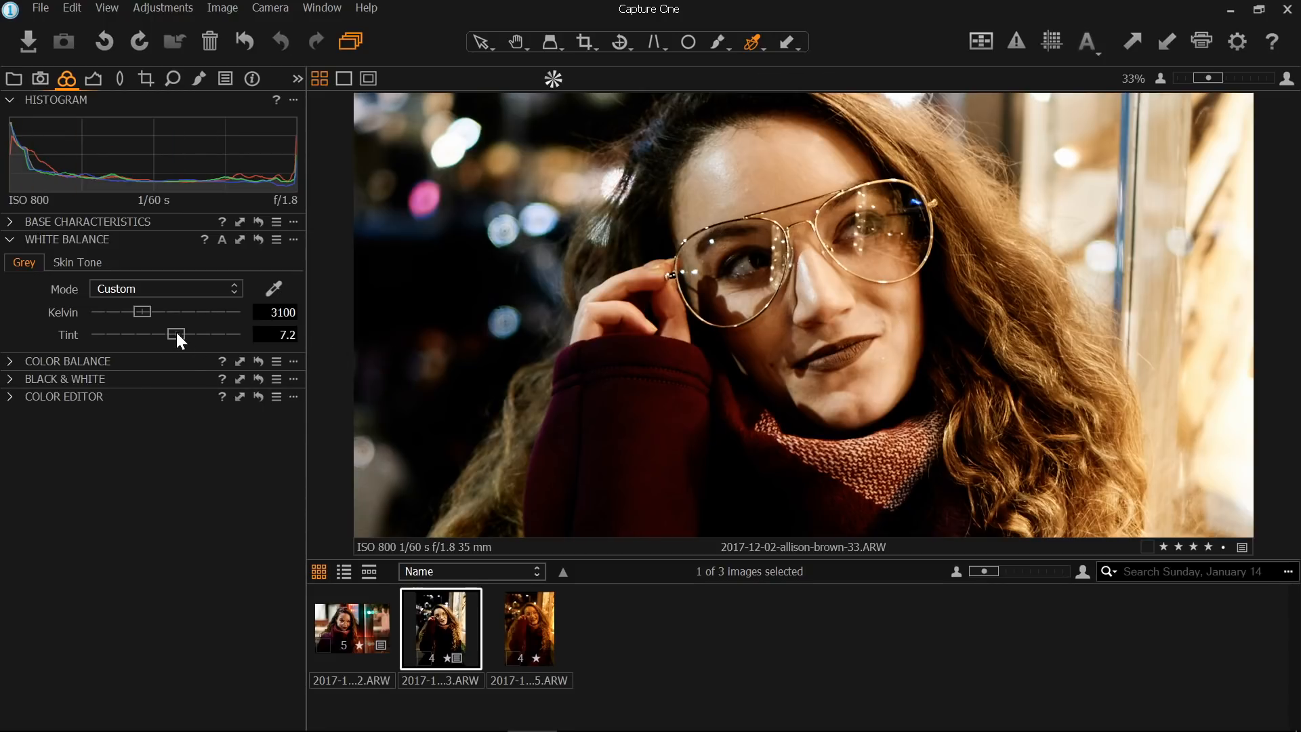
left_click_drag(176, 334, 180, 334)
type("2")
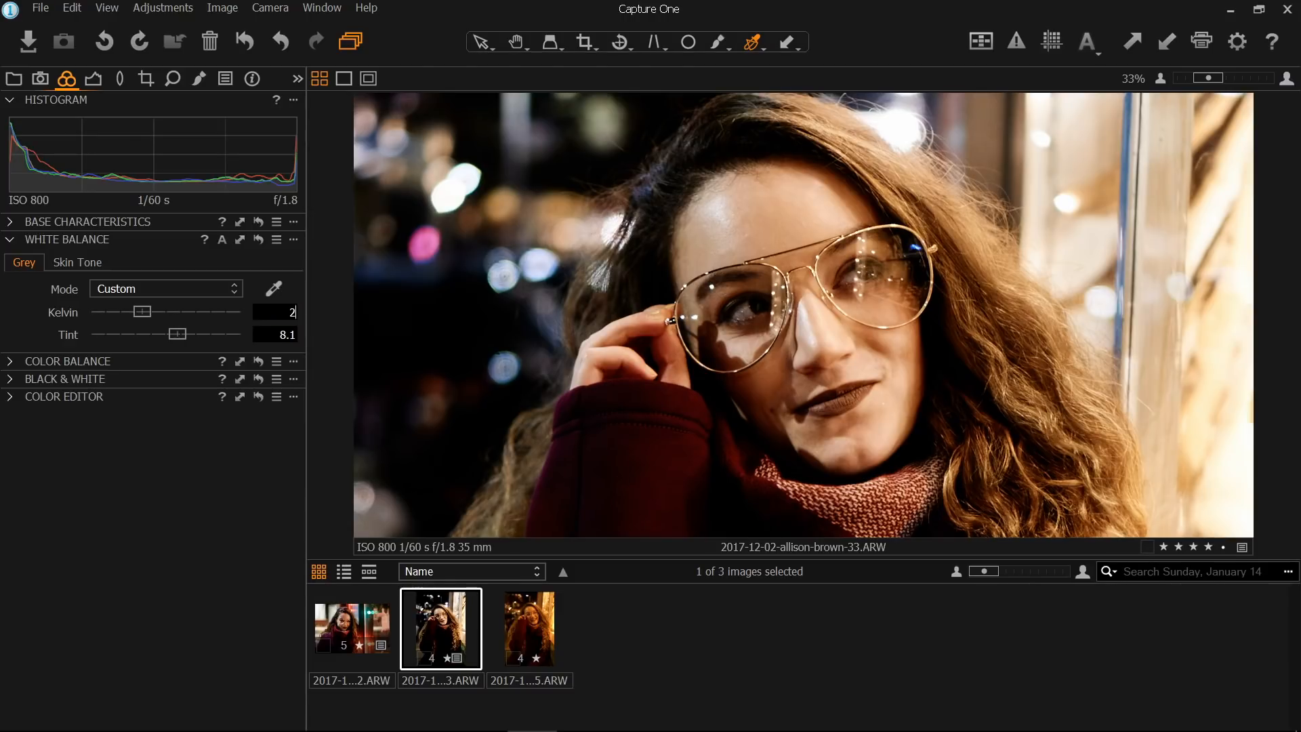
type("950")
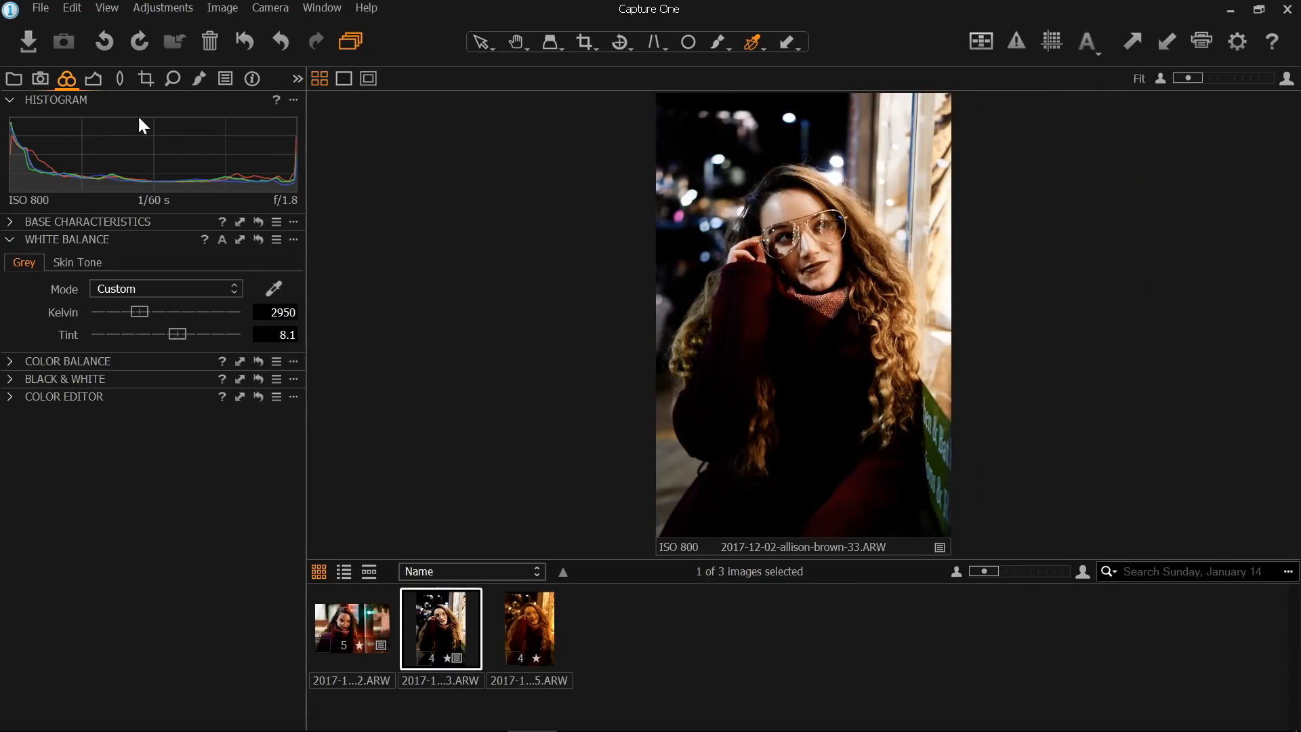
- Raise brightness from 7 to 10, leaving exposure at 0.61
left_click(93, 78)
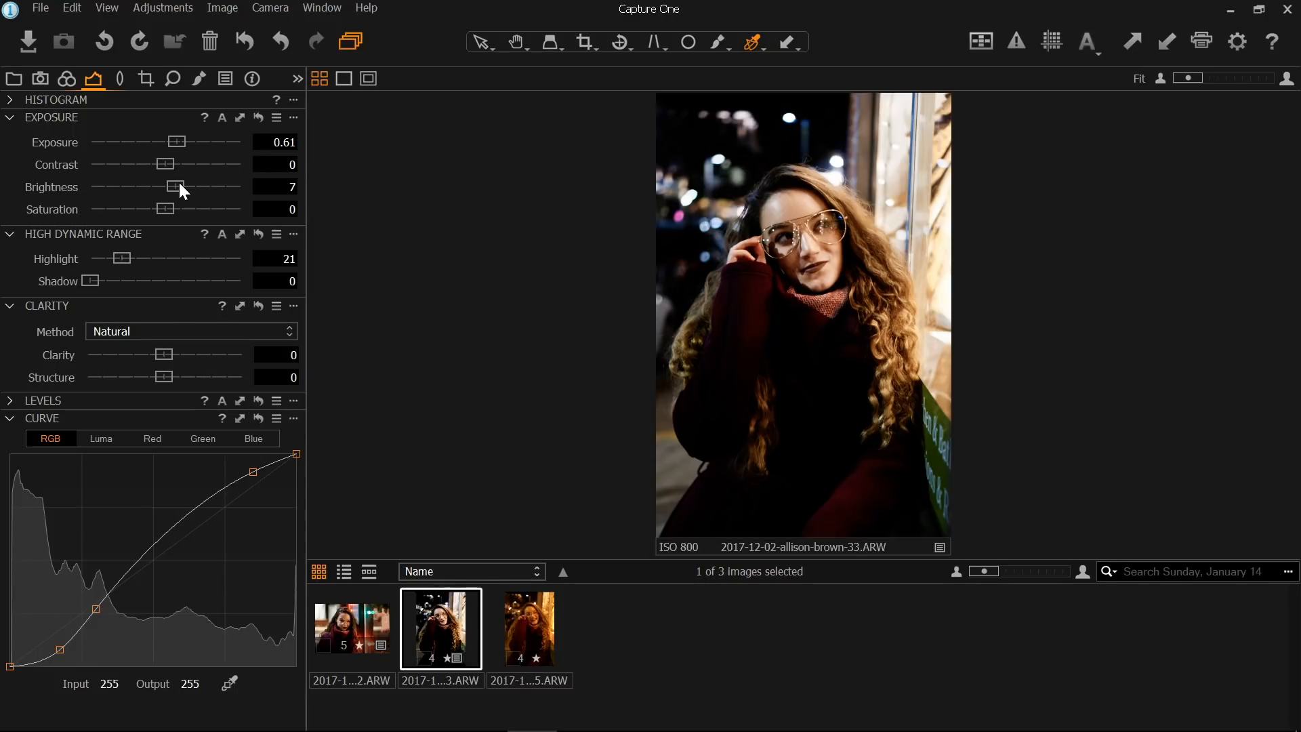
left_click_drag(174, 187, 179, 187)
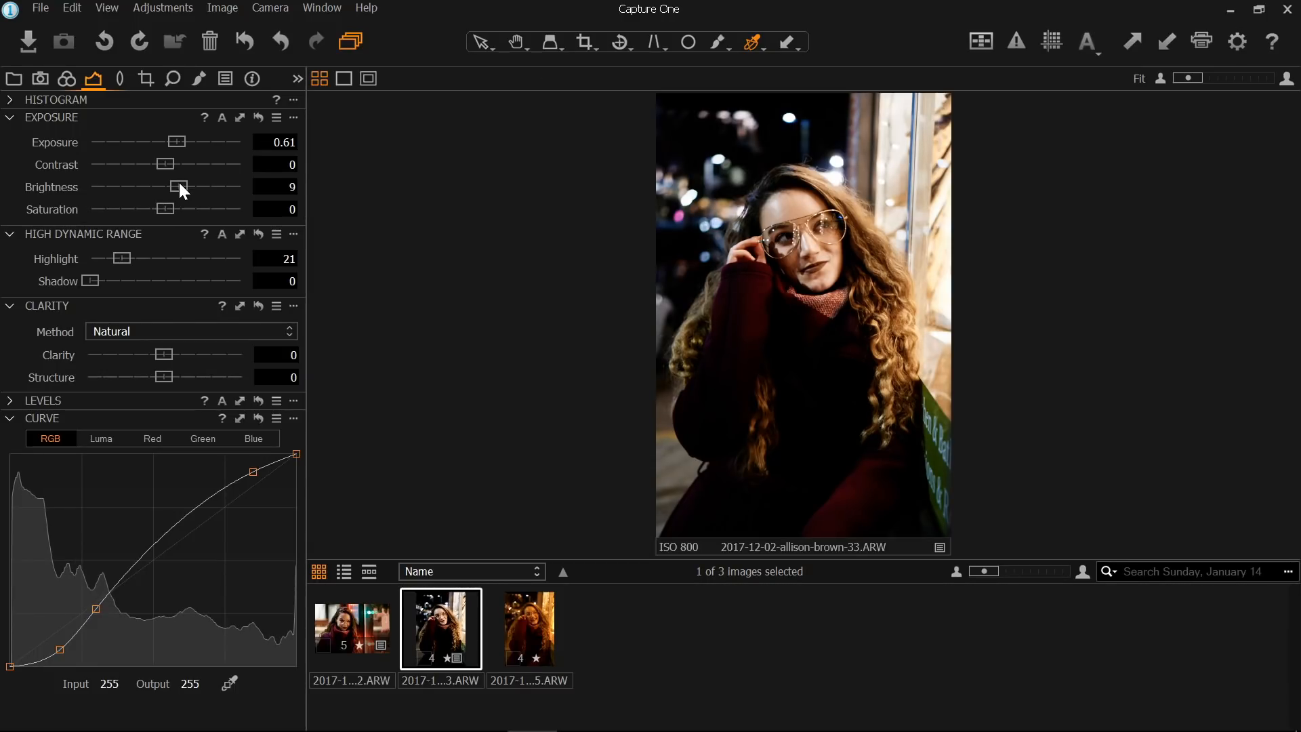
left_click_drag(174, 187, 178, 187)
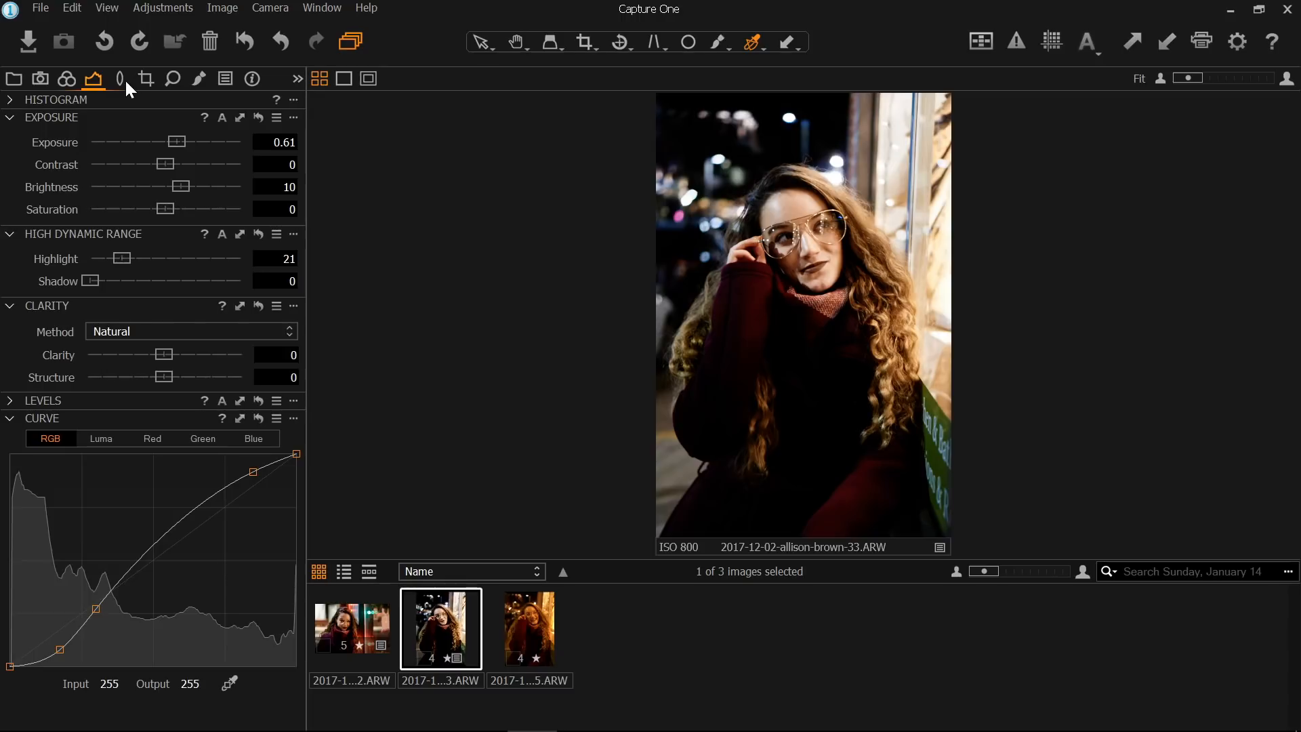
- Adjust Vignetting Amount from -0.25 to about -0.22
left_click(118, 78)
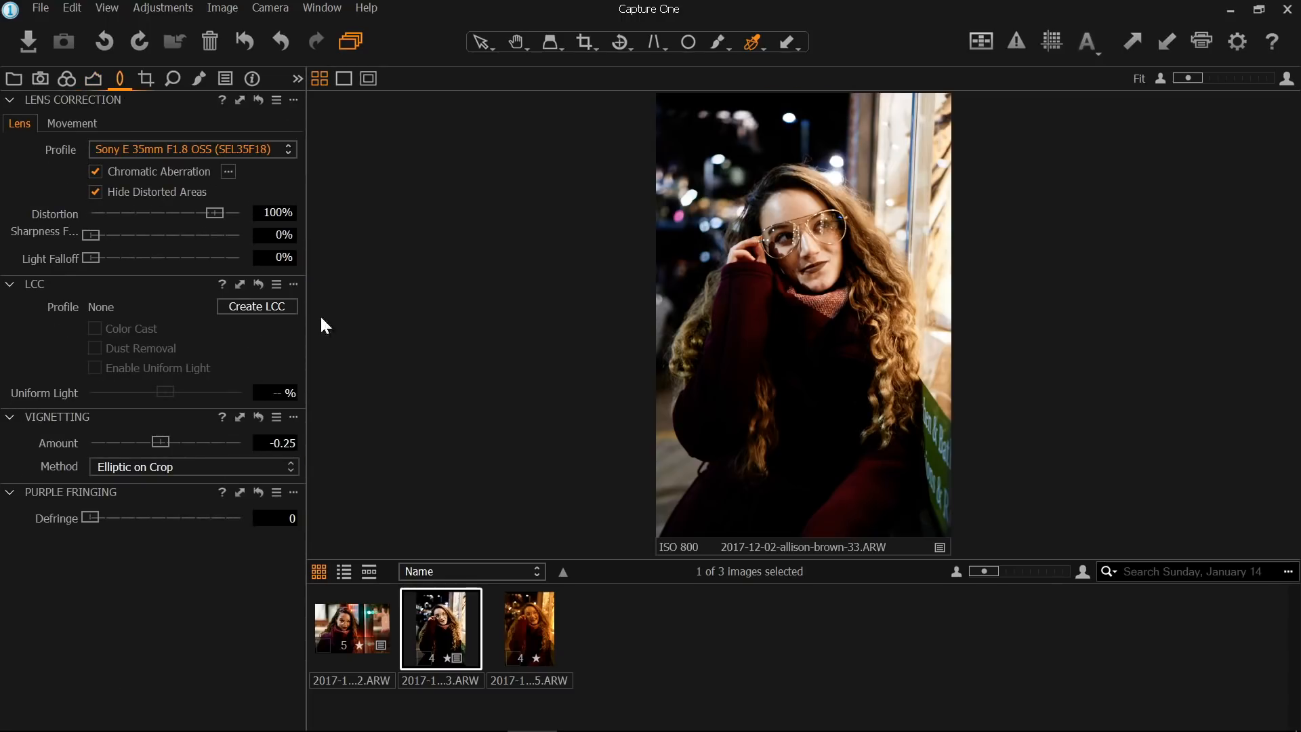
left_click_drag(164, 441, 158, 441)
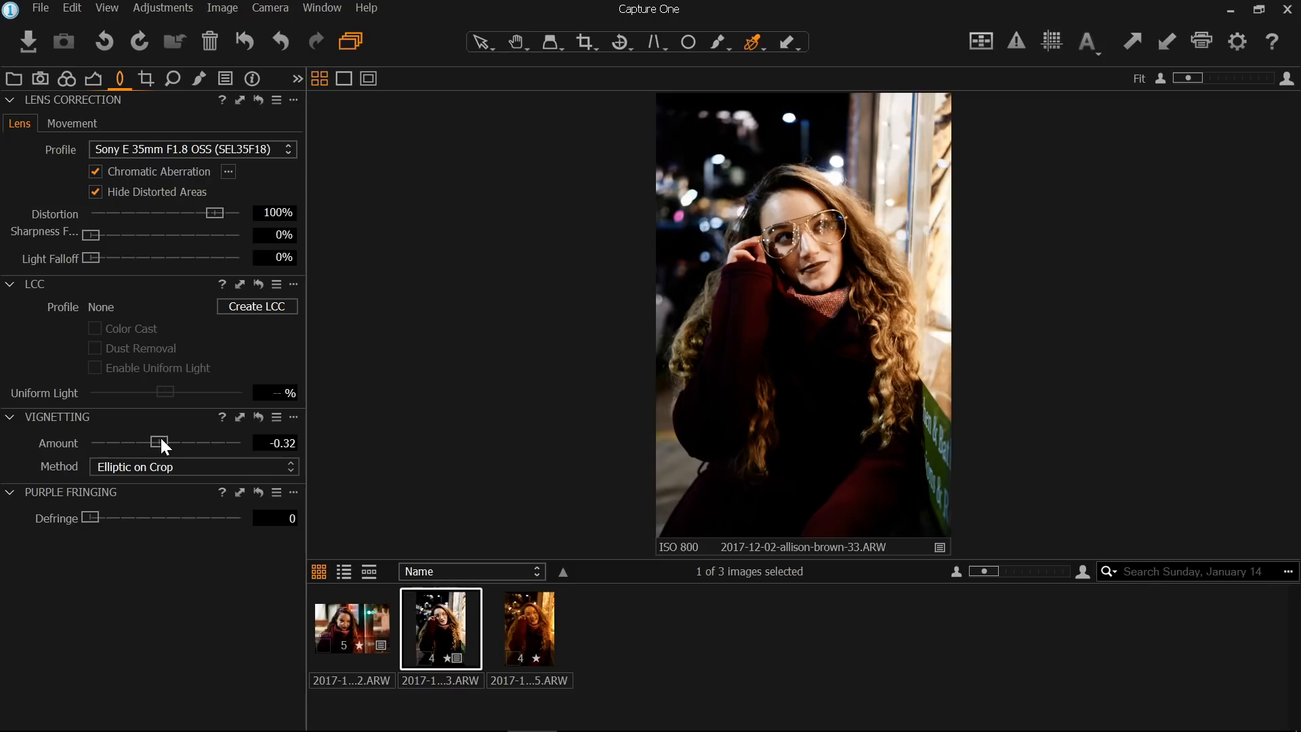
left_click_drag(154, 442, 162, 442)
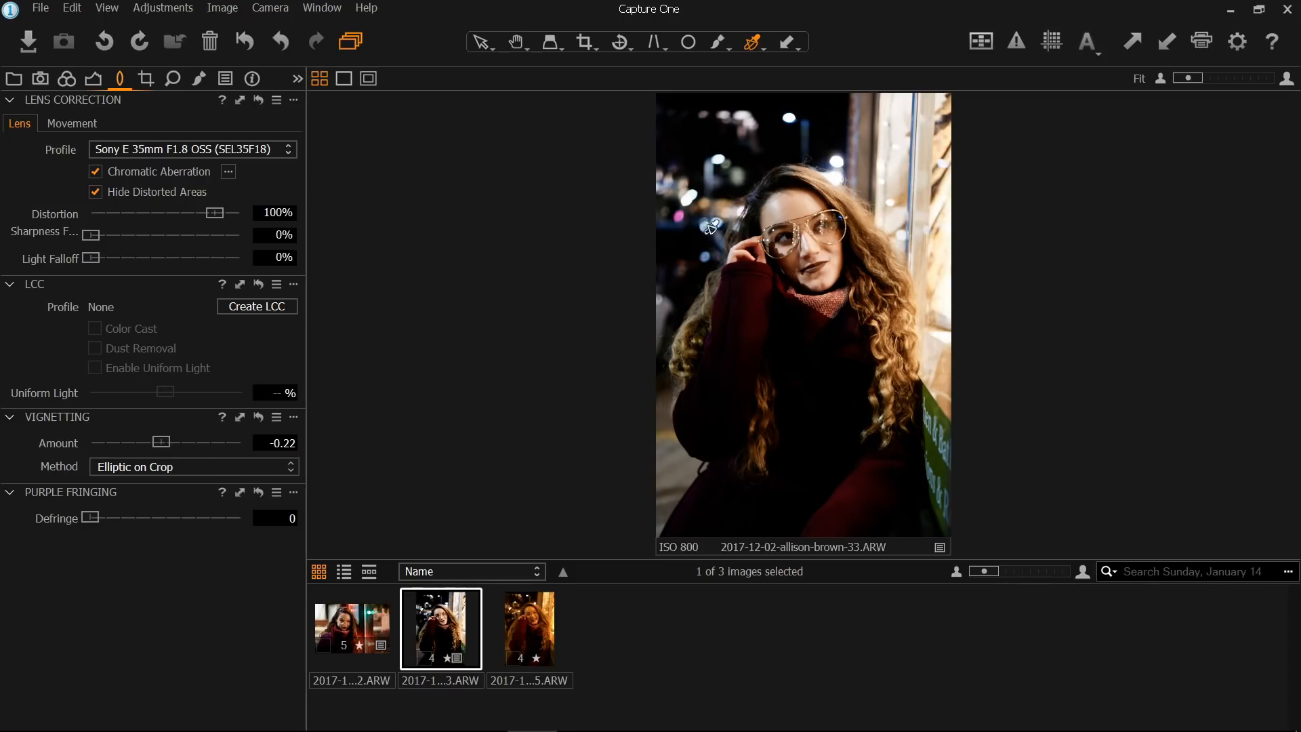